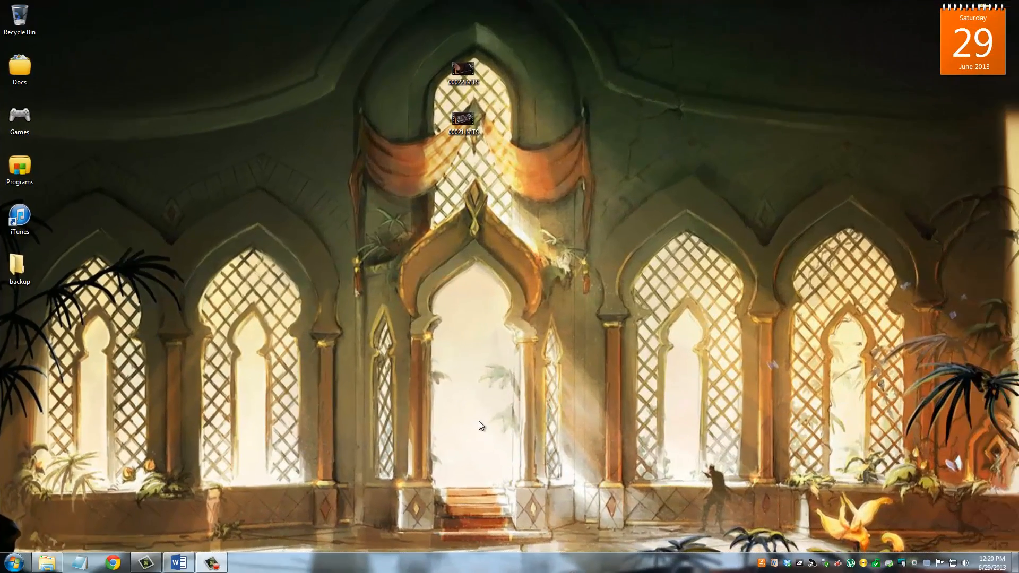
From Start > Computer, open the HTC One's Internal storage, listing its 40 items
{"action": "left_click", "coordinate": [11, 561]}
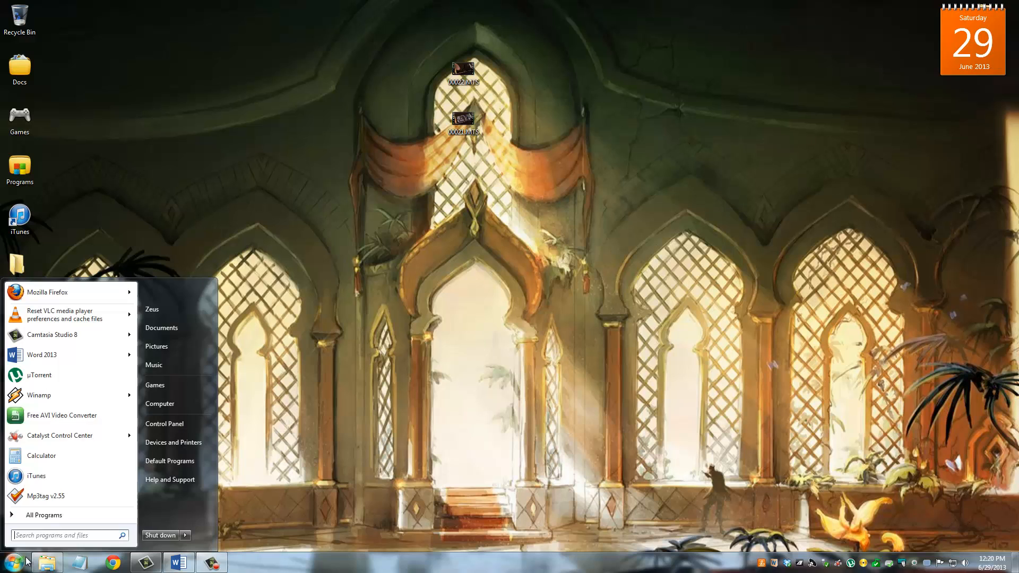
{"action": "left_click", "coordinate": [159, 404]}
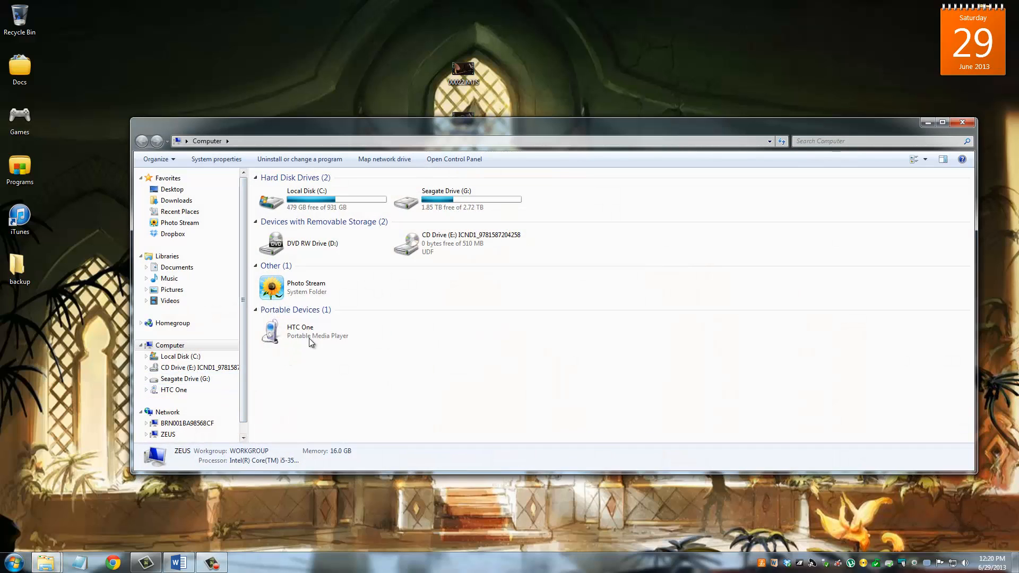
{"action": "left_click", "coordinate": [325, 334]}
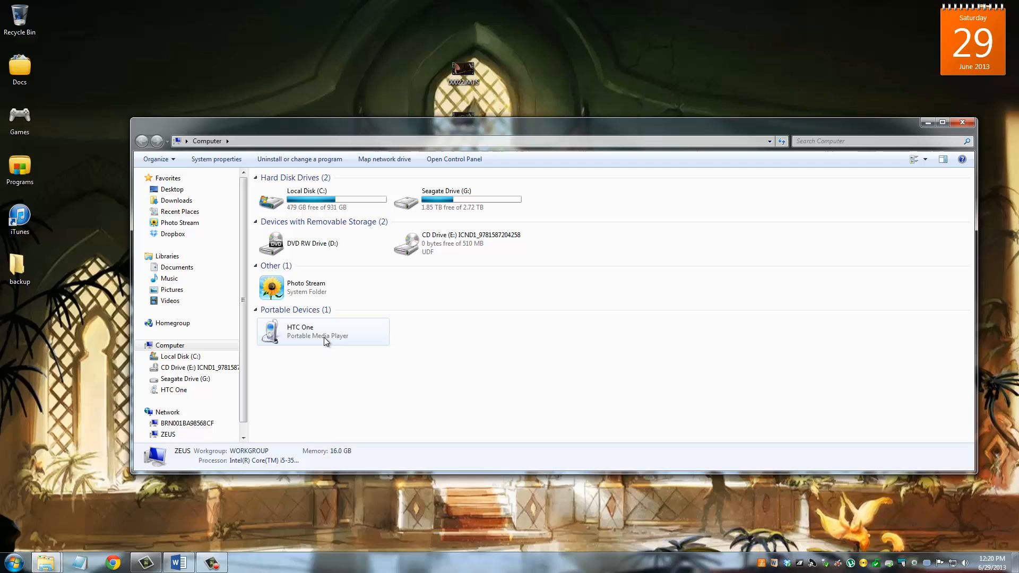
{"action": "mouse_move", "coordinate": [307, 338]}
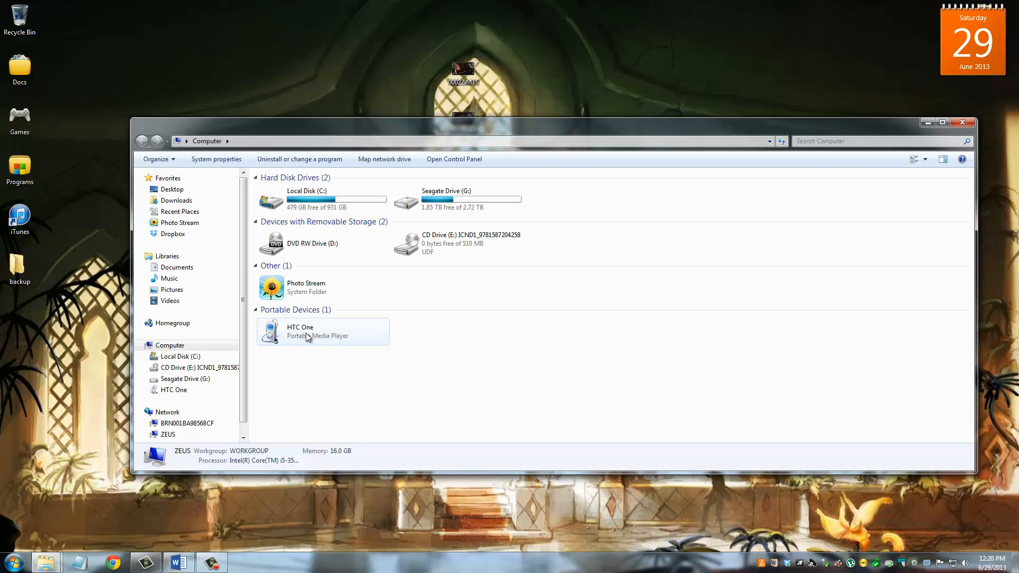
{"action": "double_click", "coordinate": [316, 332]}
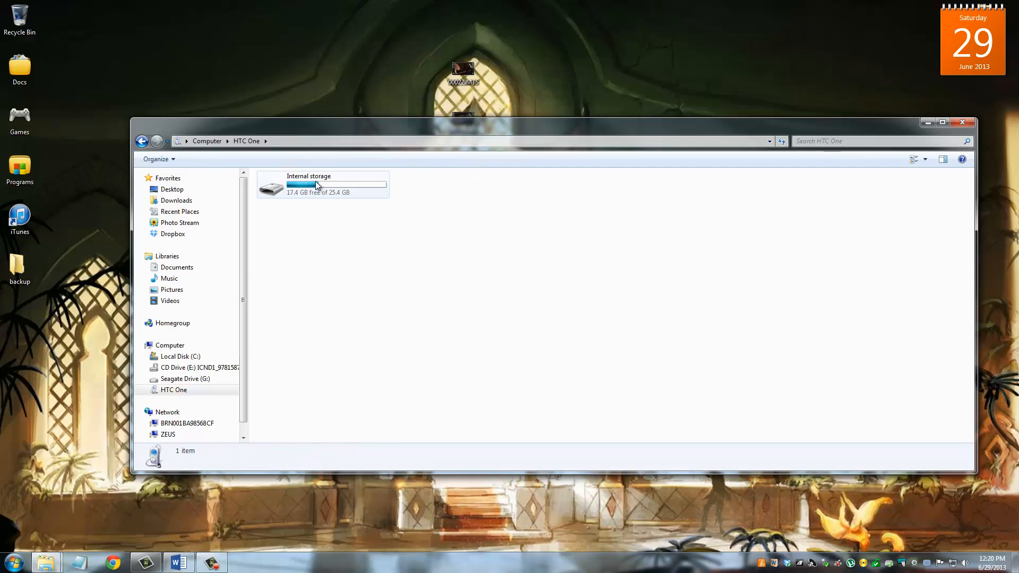
{"action": "double_click", "coordinate": [317, 184]}
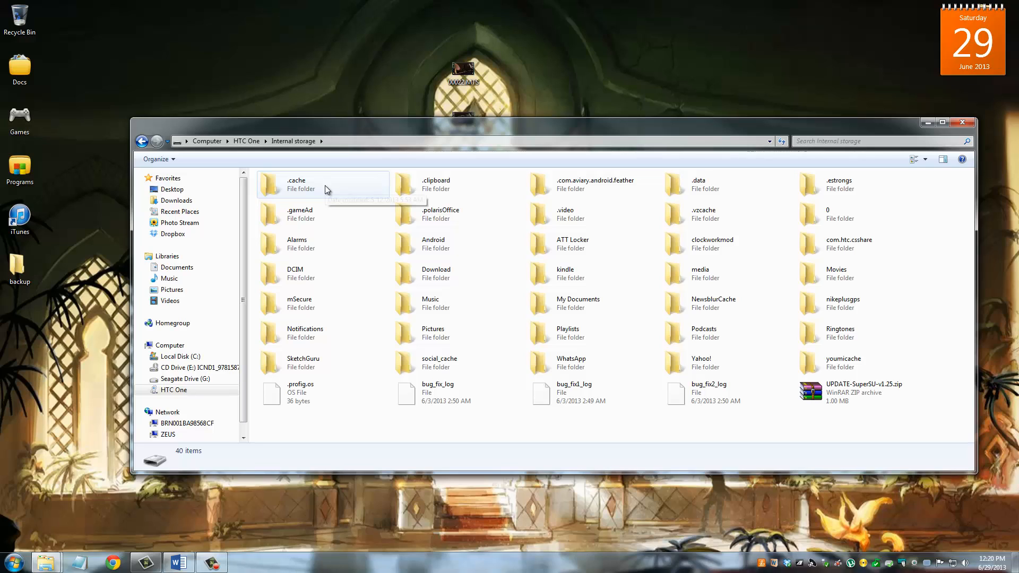
{"action": "mouse_move", "coordinate": [326, 190]}
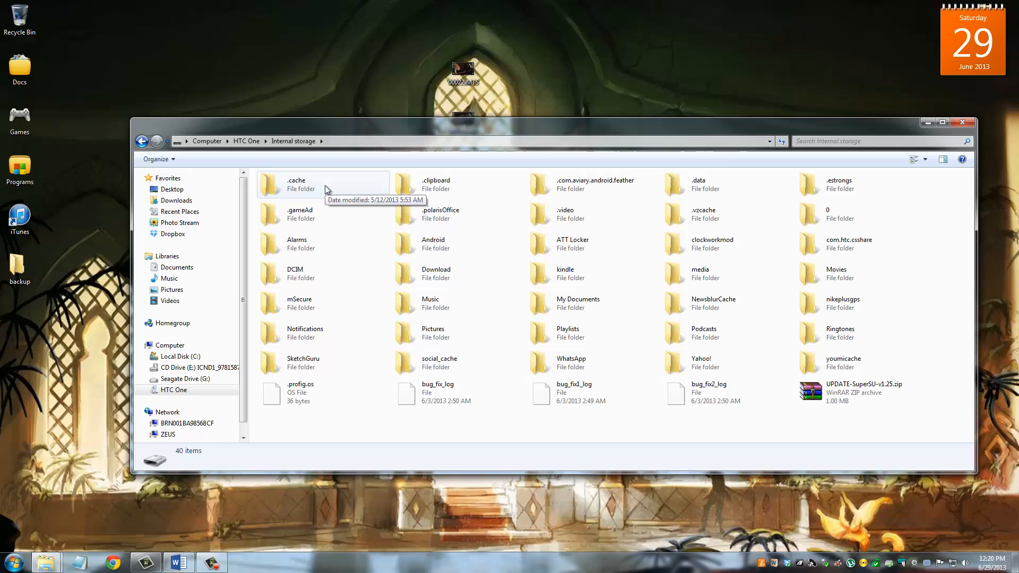
{"action": "mouse_move", "coordinate": [724, 246]}
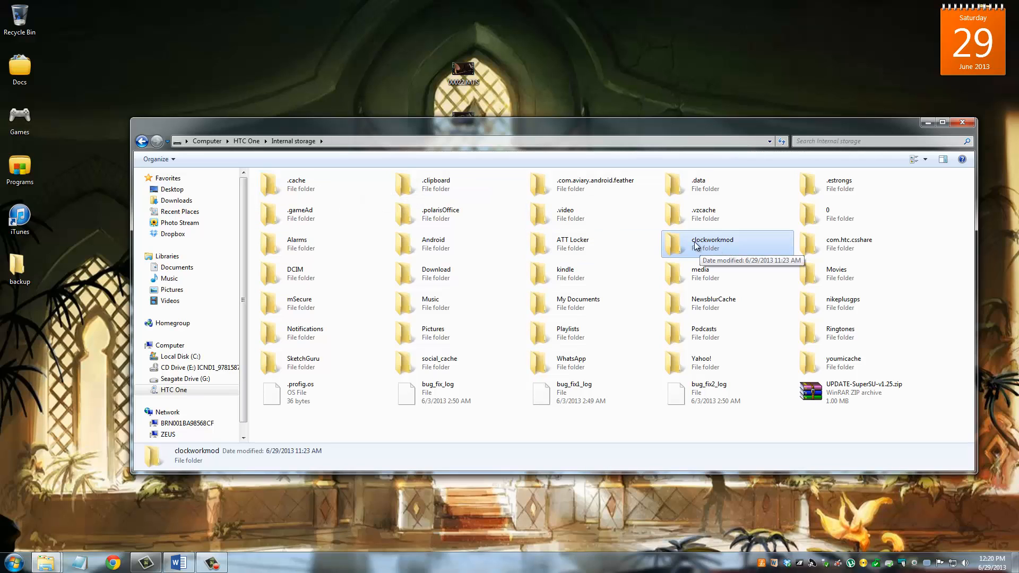
Navigate into clockworkmod > backup on the phone to reach the 2013-06-29.15.18.59 backup
{"action": "double_click", "coordinate": [712, 243]}
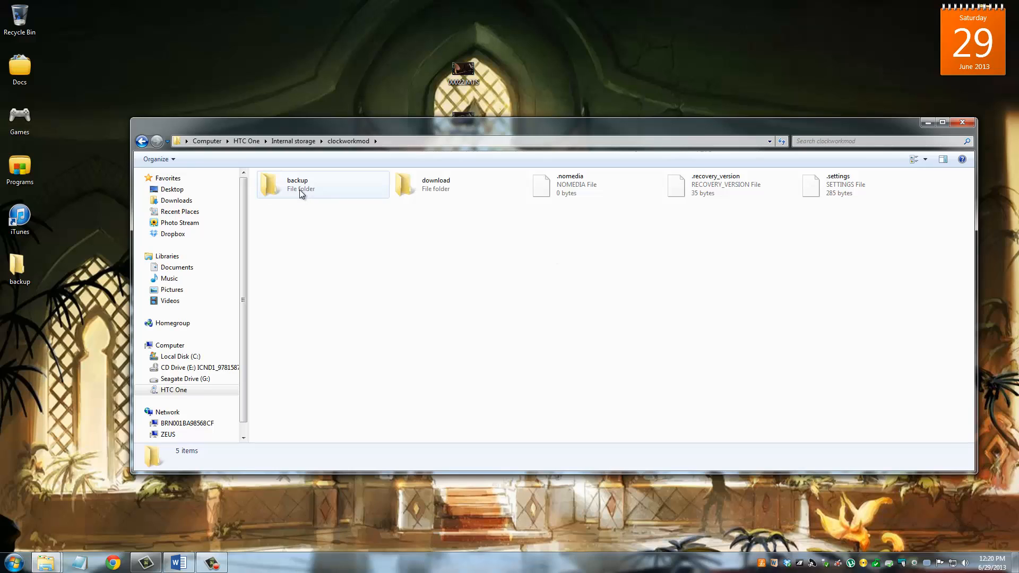
{"action": "double_click", "coordinate": [300, 186]}
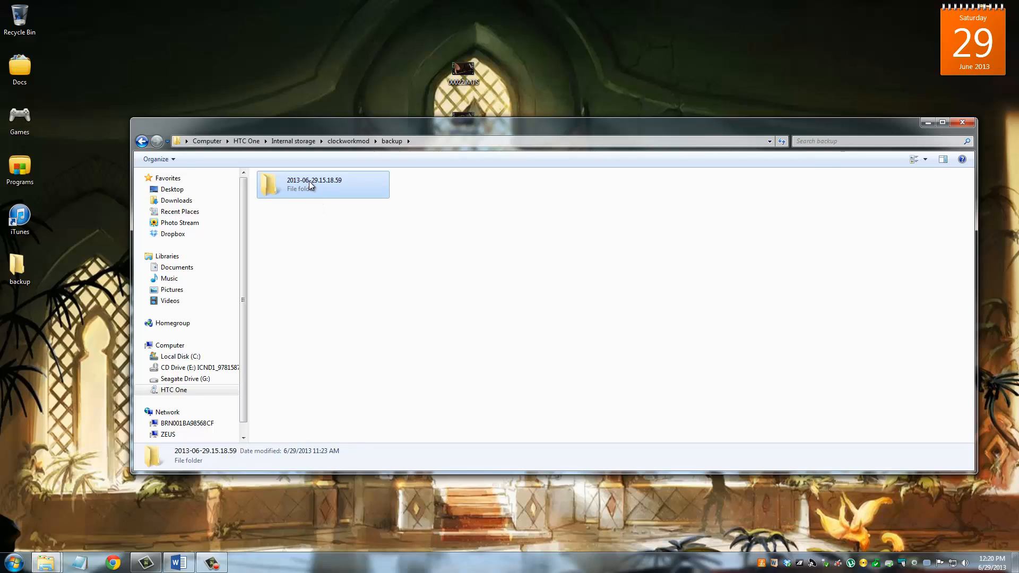
{"action": "mouse_move", "coordinate": [306, 190]}
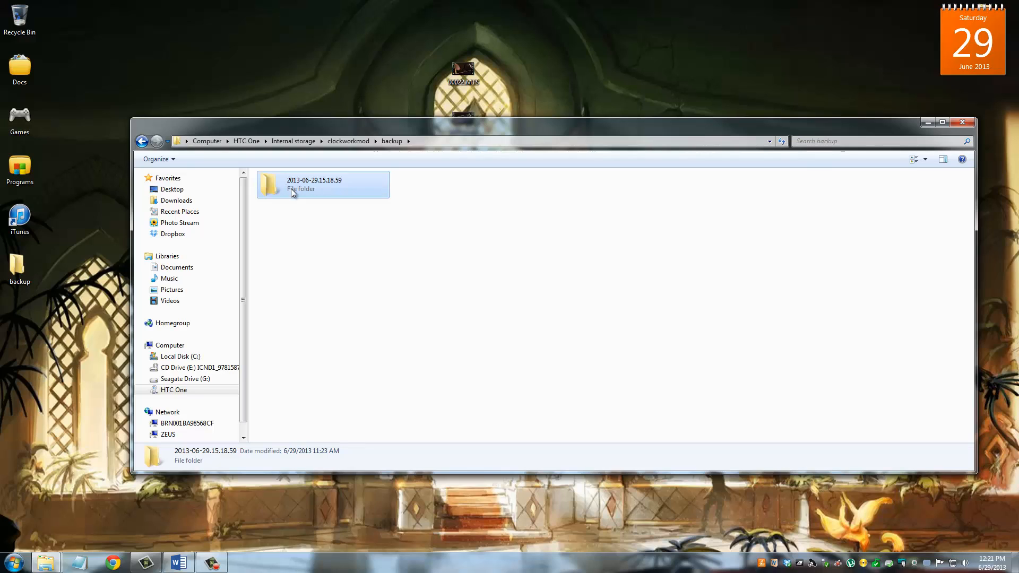
{"action": "mouse_move", "coordinate": [331, 193]}
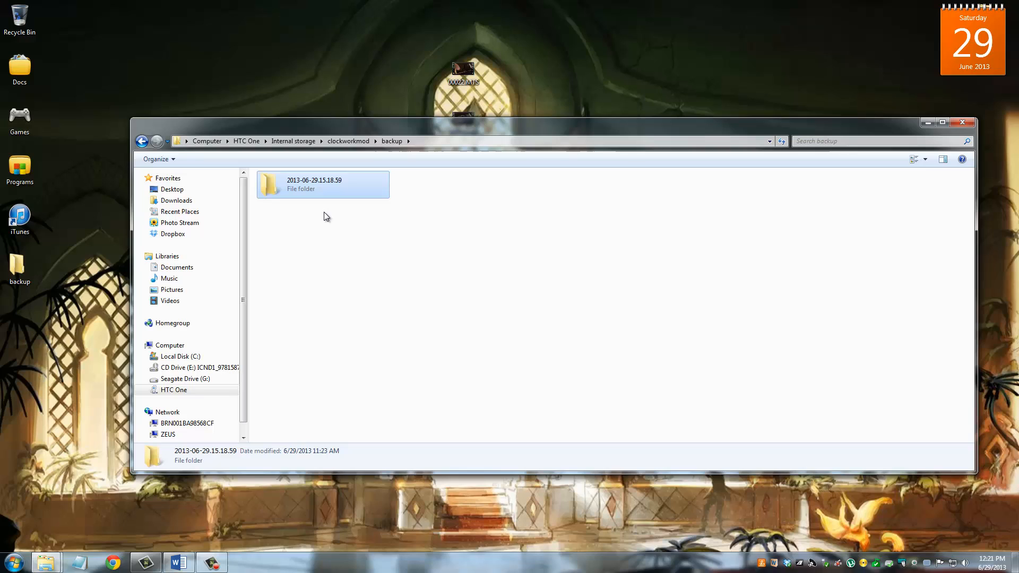
{"action": "mouse_move", "coordinate": [315, 207]}
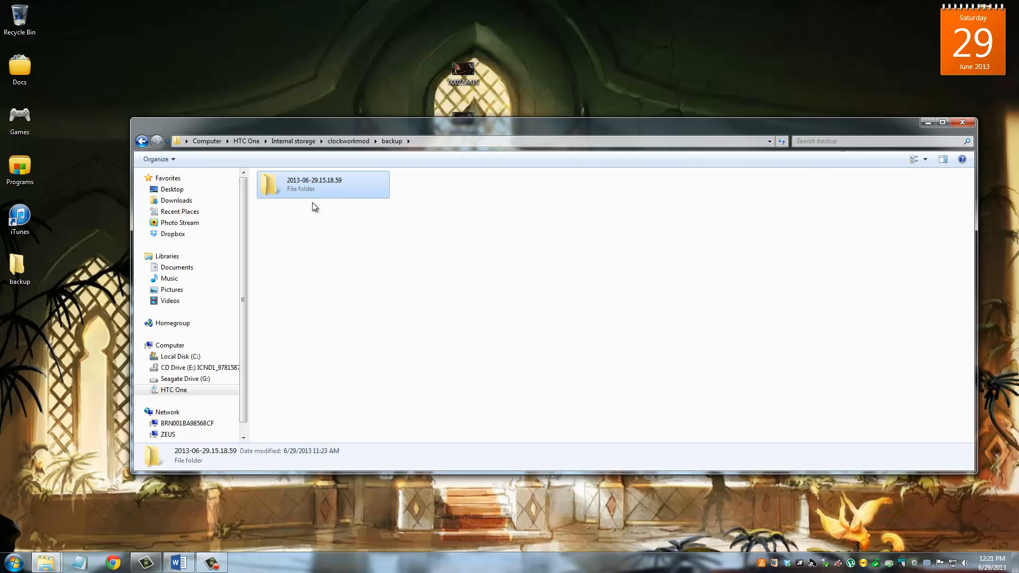
{"action": "double_click", "coordinate": [323, 184]}
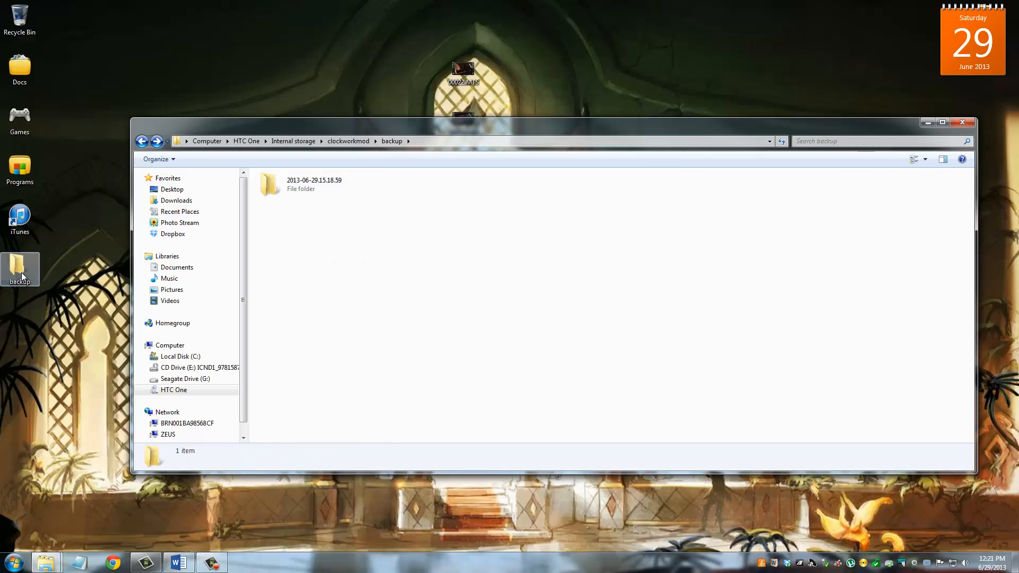
Paste the 2013-06-29.15.18.59 backup folder into the empty desktop backup folder
{"action": "double_click", "coordinate": [19, 269]}
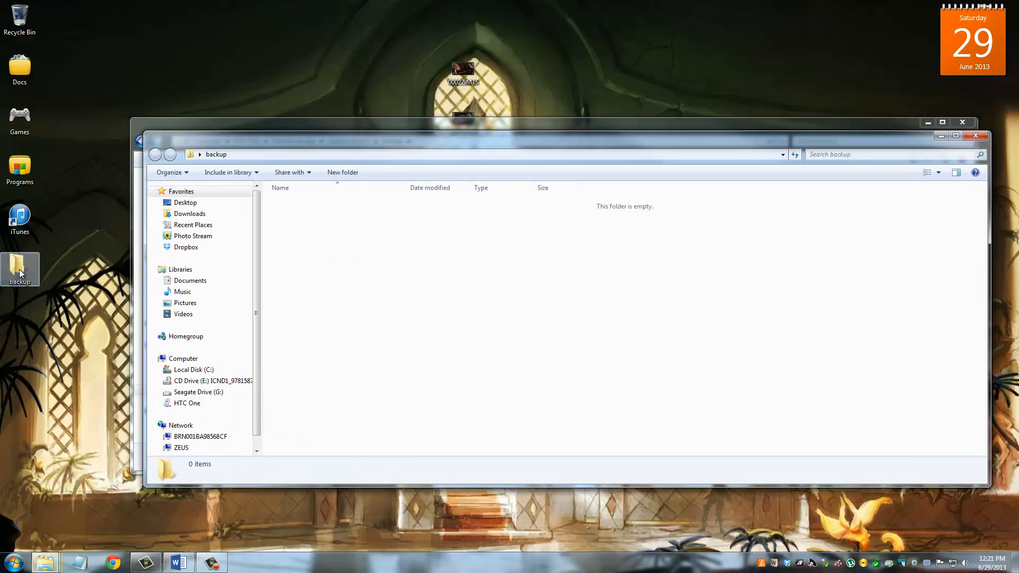
{"action": "right_click", "coordinate": [385, 282]}
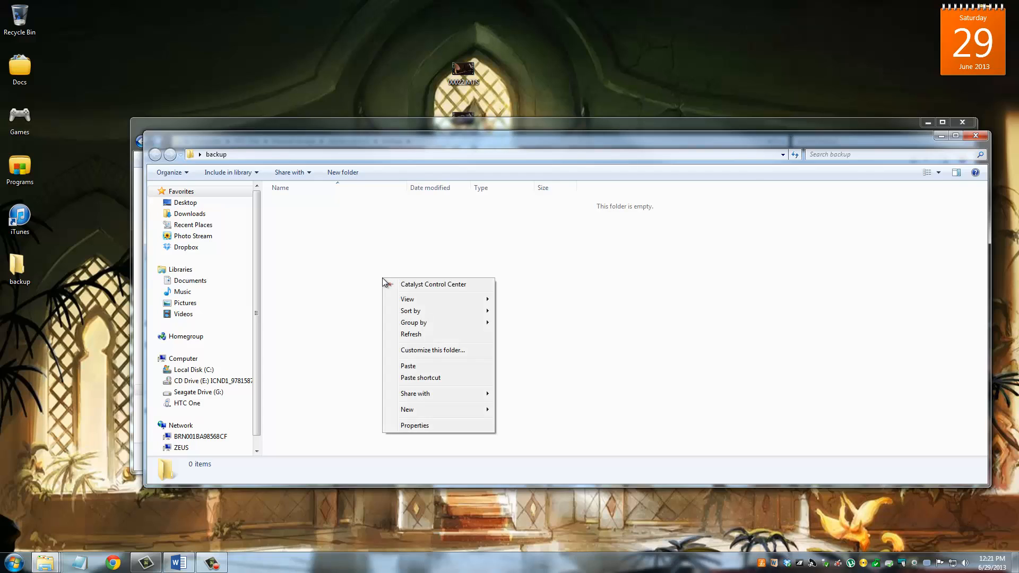
{"action": "mouse_move", "coordinate": [433, 365]}
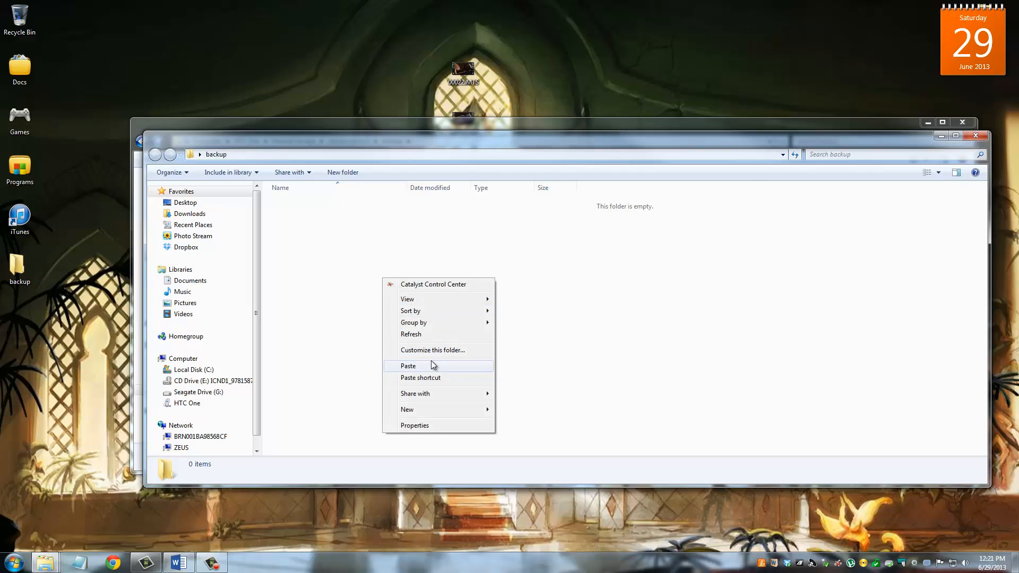
{"action": "left_click", "coordinate": [408, 366]}
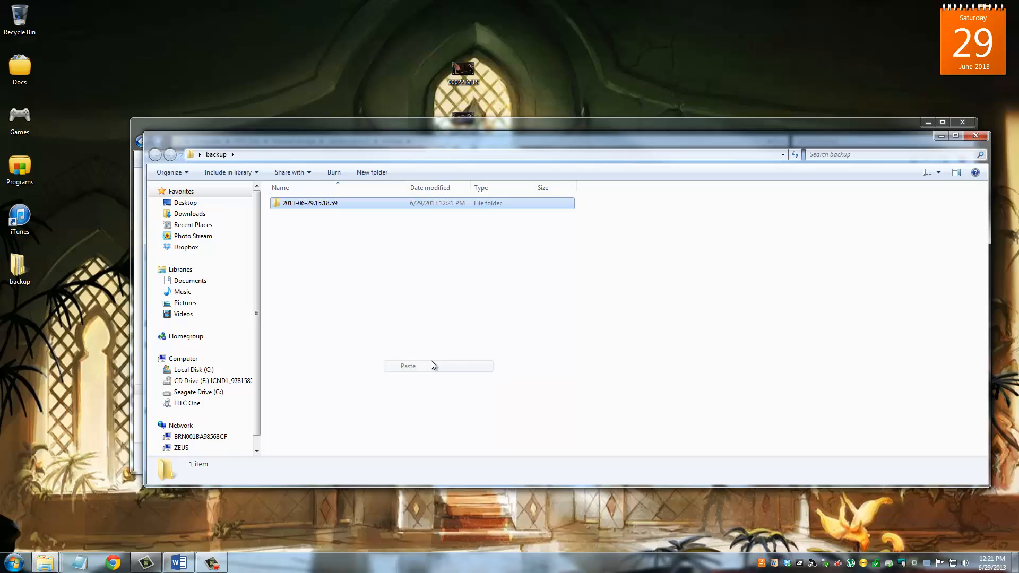
{"action": "left_click", "coordinate": [407, 366]}
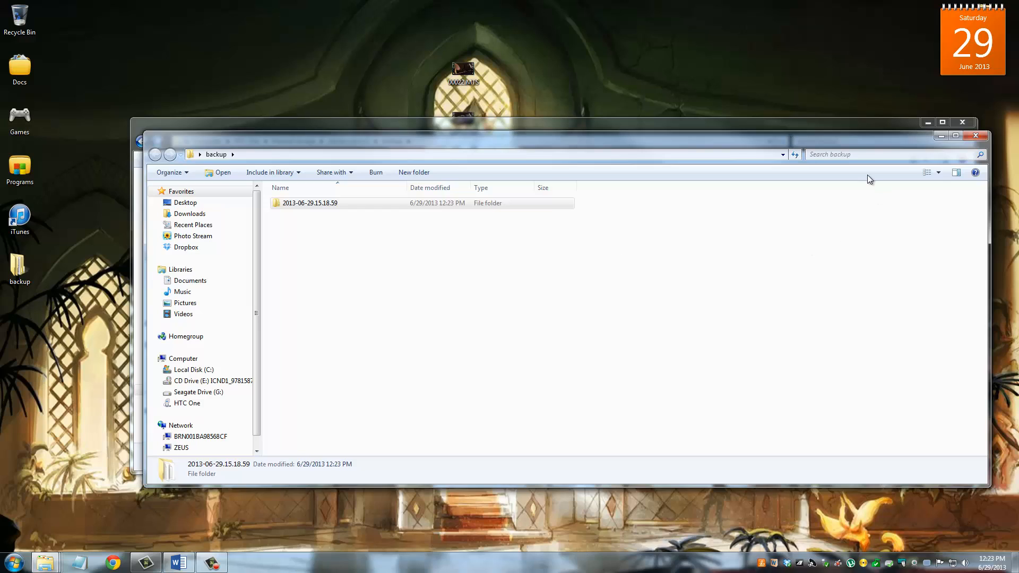
{"action": "mouse_move", "coordinate": [852, 229]}
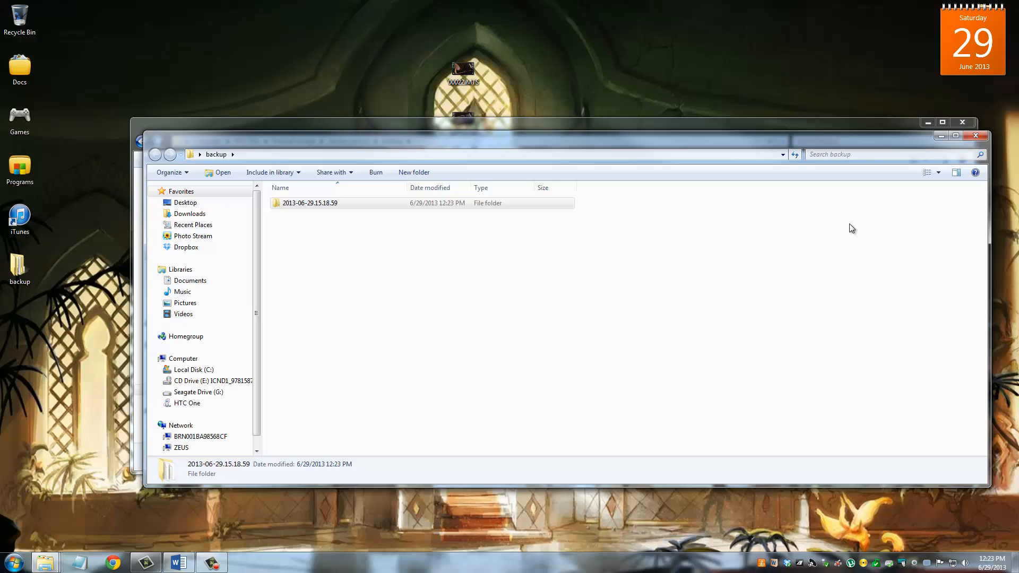
{"action": "mouse_move", "coordinate": [919, 142]}
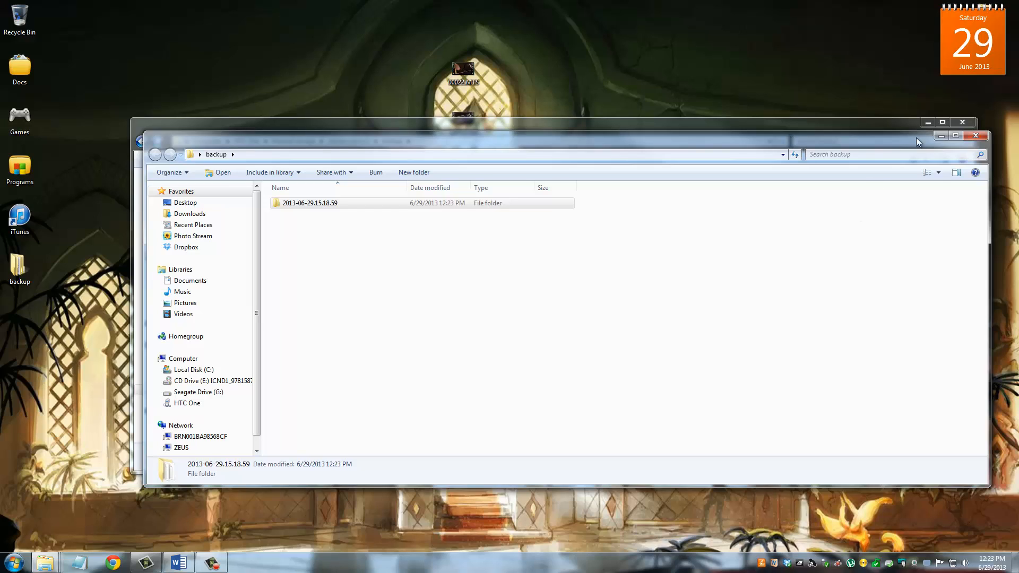
{"action": "mouse_move", "coordinate": [941, 136]}
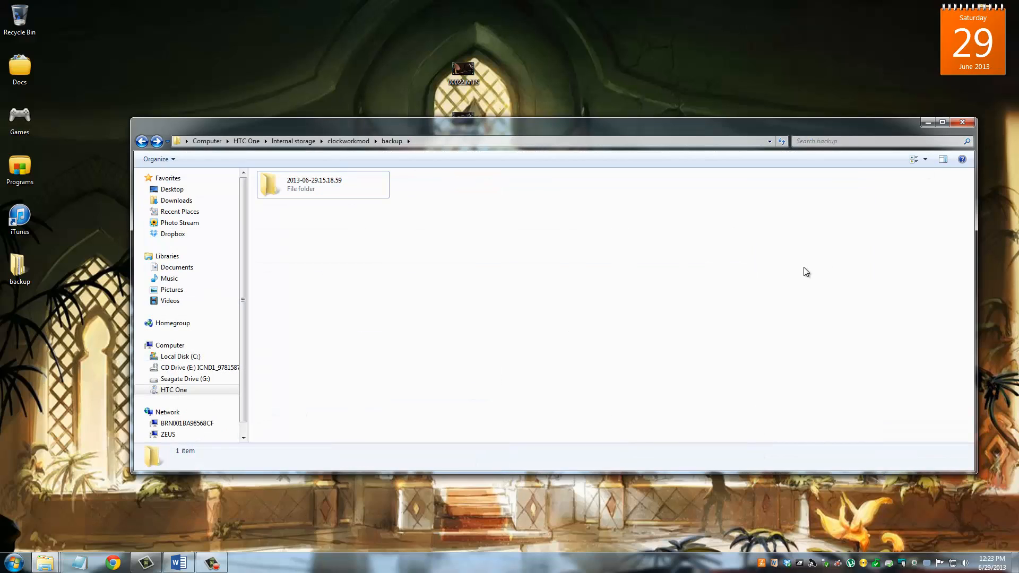
{"action": "mouse_move", "coordinate": [333, 154]}
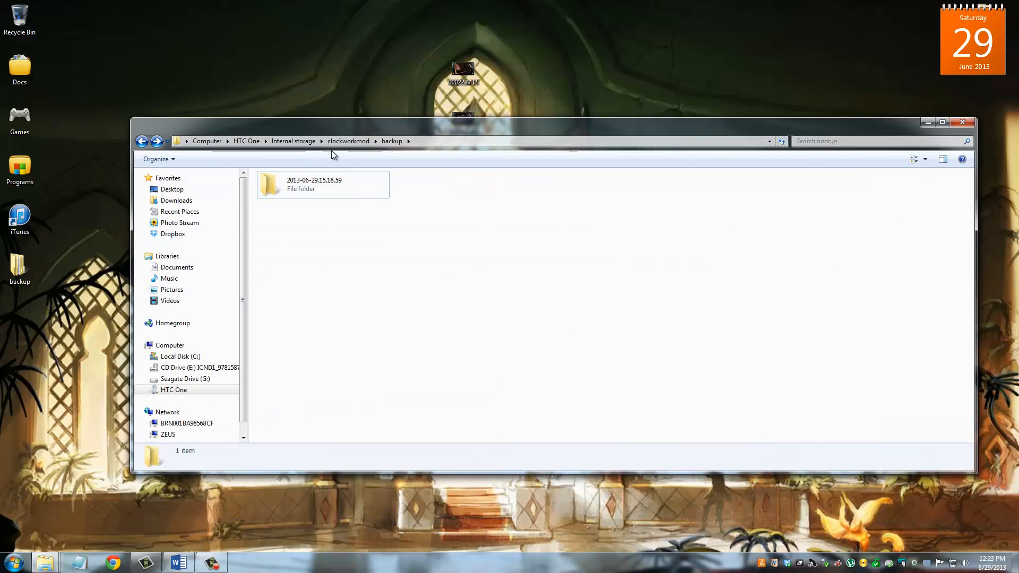
Select the 2013-06-29.15.18.59 backup folder and bring up its context menu without choosing
{"action": "left_click", "coordinate": [307, 189]}
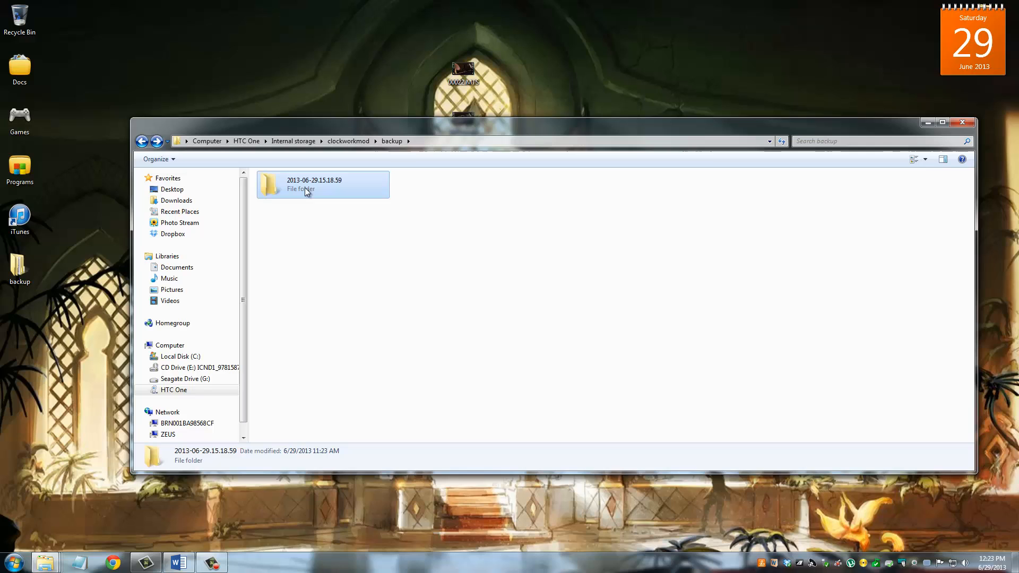
{"action": "right_click", "coordinate": [307, 191]}
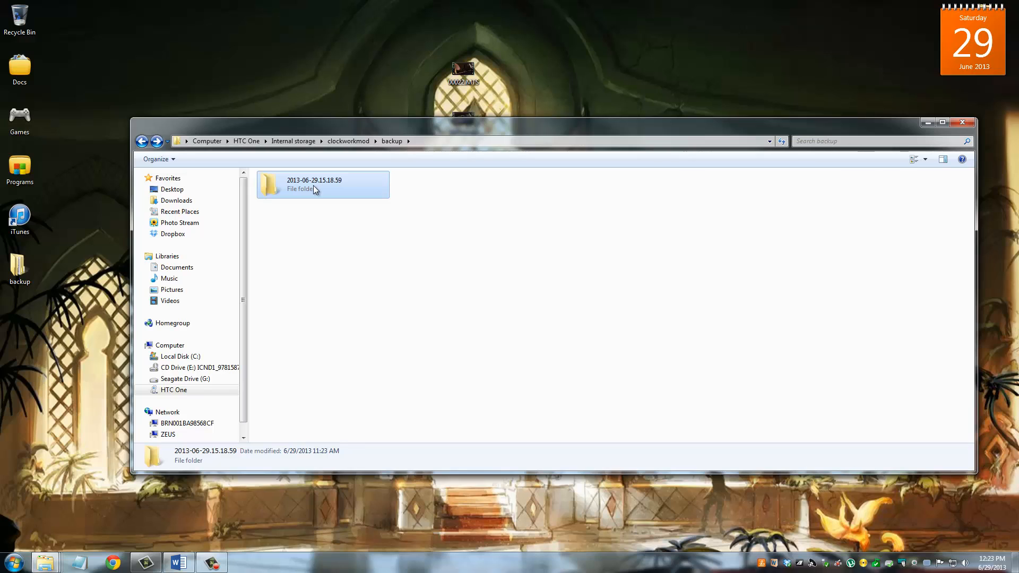
{"action": "right_click", "coordinate": [315, 189]}
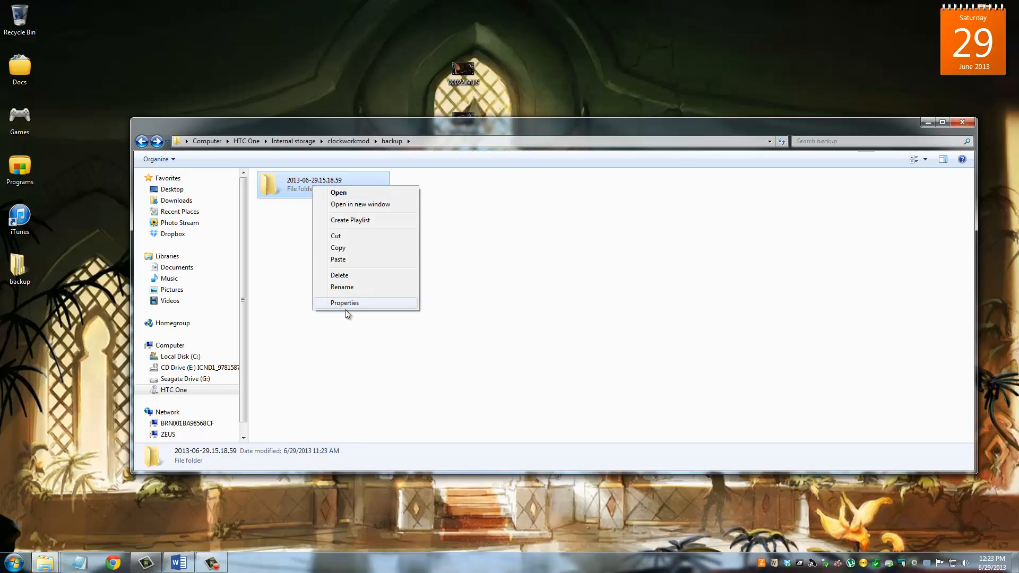
{"action": "left_click", "coordinate": [345, 304]}
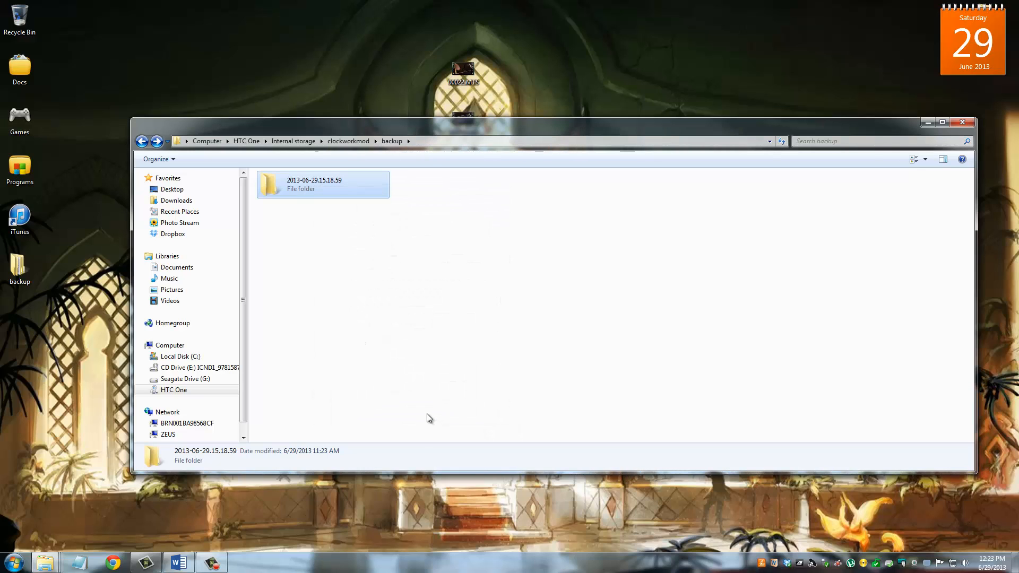
{"action": "mouse_move", "coordinate": [348, 249]}
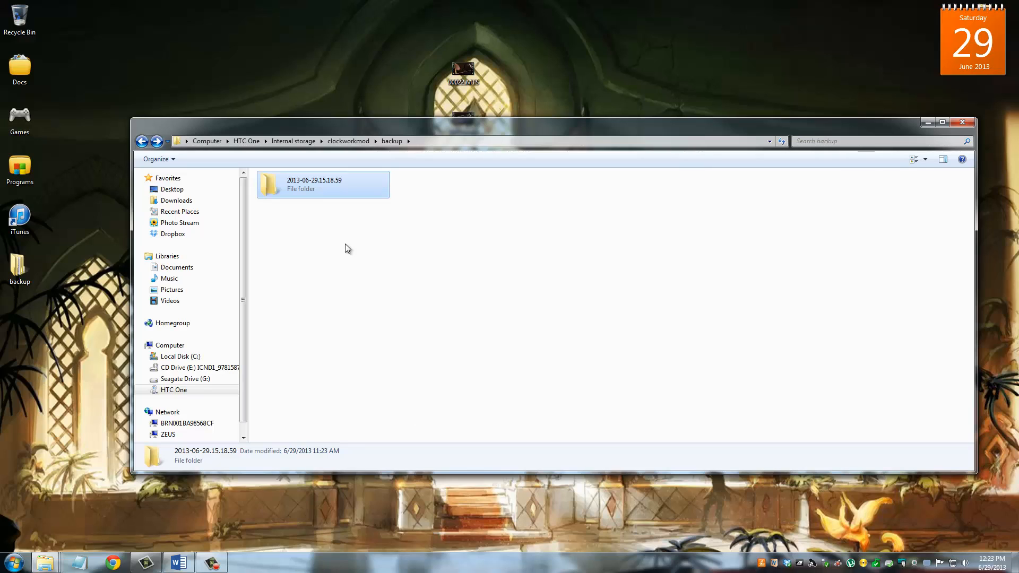
{"action": "right_click", "coordinate": [304, 185]}
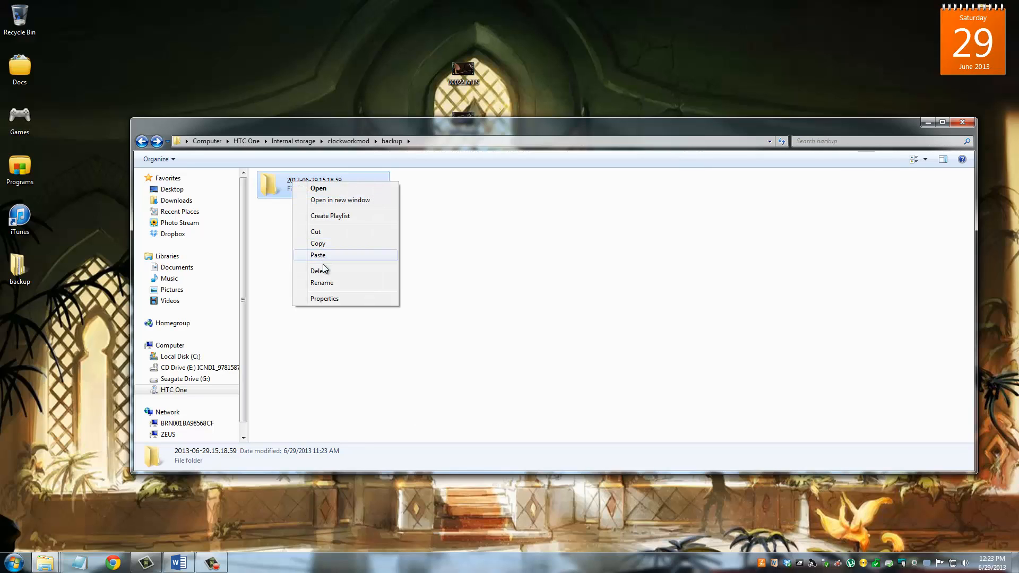
{"action": "mouse_move", "coordinate": [611, 307]}
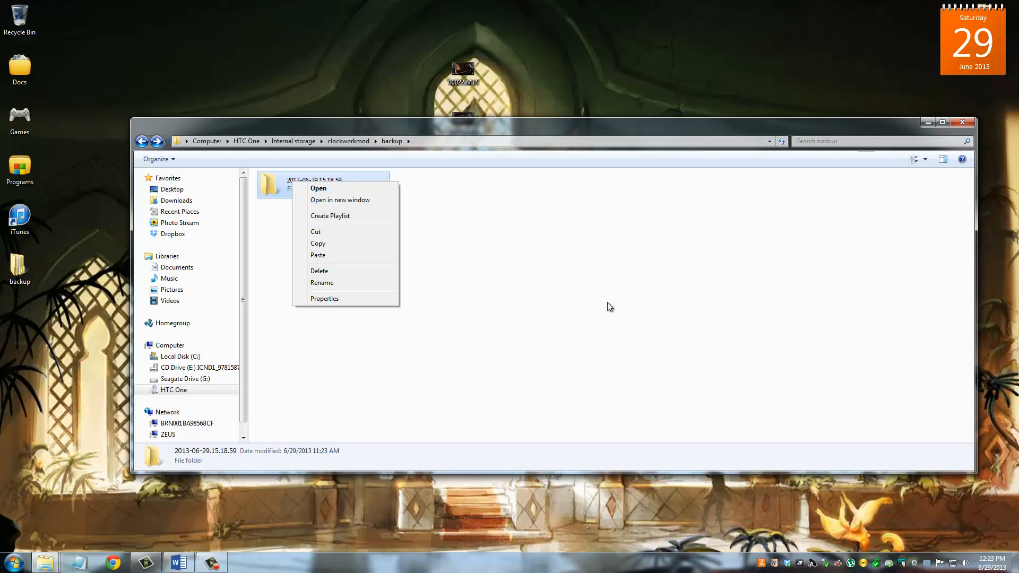
Go back up to clockworkmod and close the Internal storage window
{"action": "left_click", "coordinate": [141, 141]}
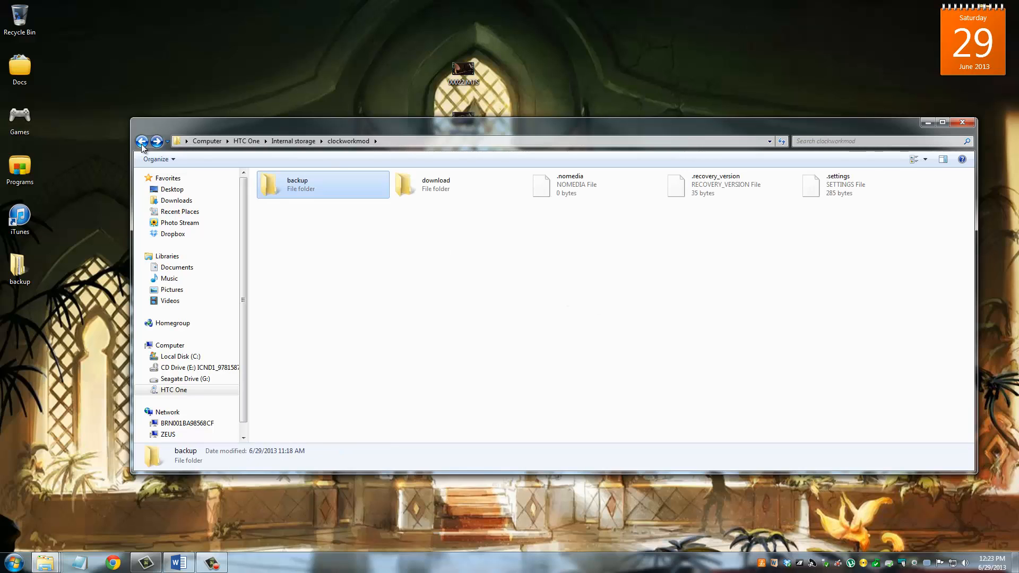
{"action": "left_click", "coordinate": [141, 141]}
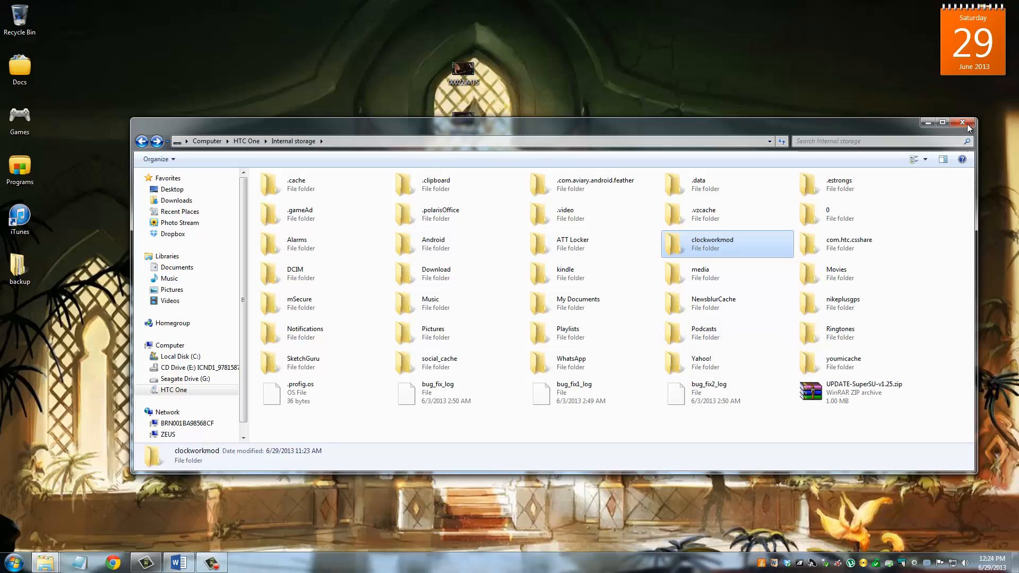
{"action": "left_click", "coordinate": [963, 123]}
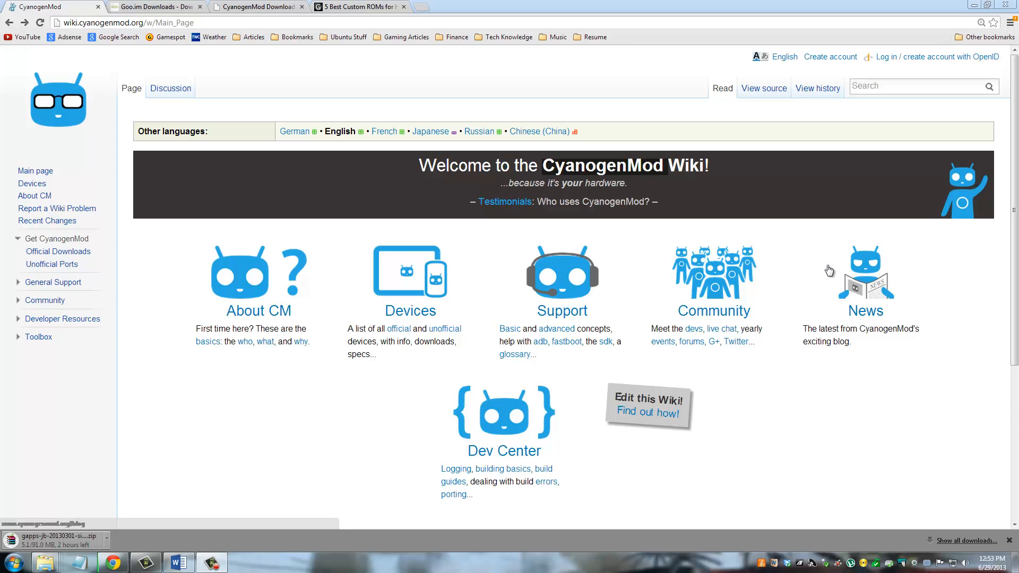
{"action": "mouse_move", "coordinate": [641, 184]}
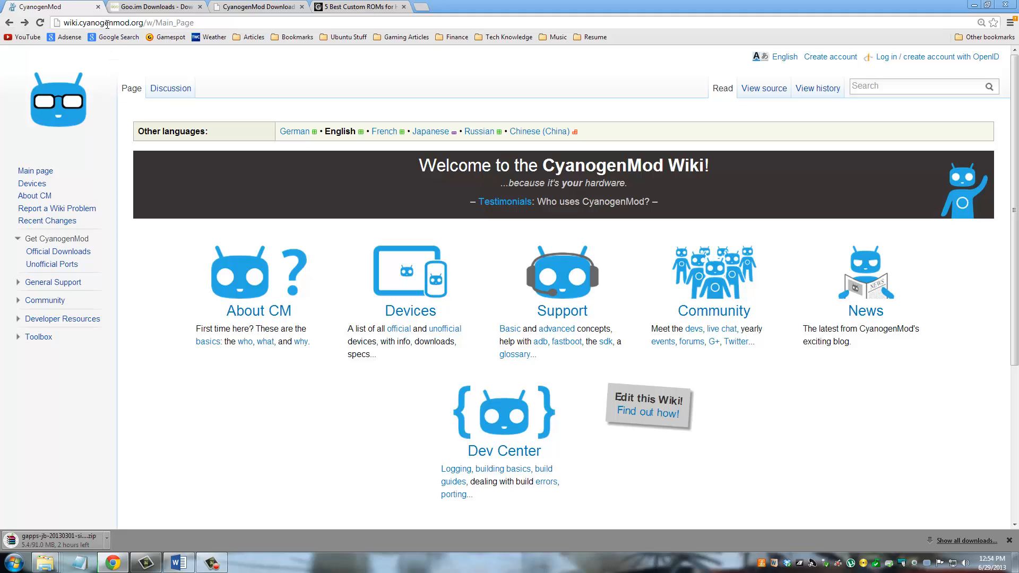
Highlight the wiki page address, then go to the CyanogenMod Wiki Devices page
{"action": "left_click", "coordinate": [106, 23]}
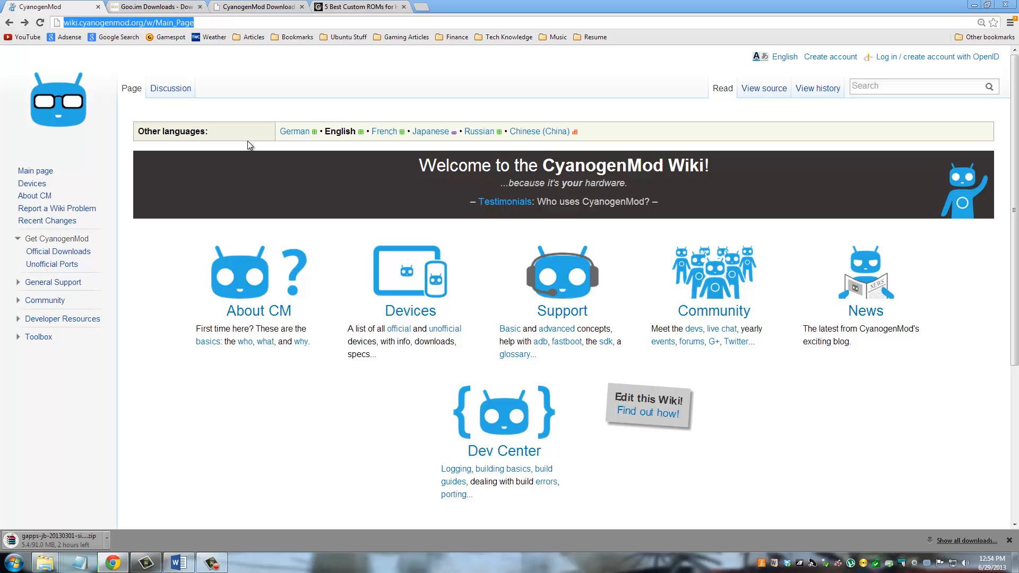
{"action": "mouse_move", "coordinate": [650, 390]}
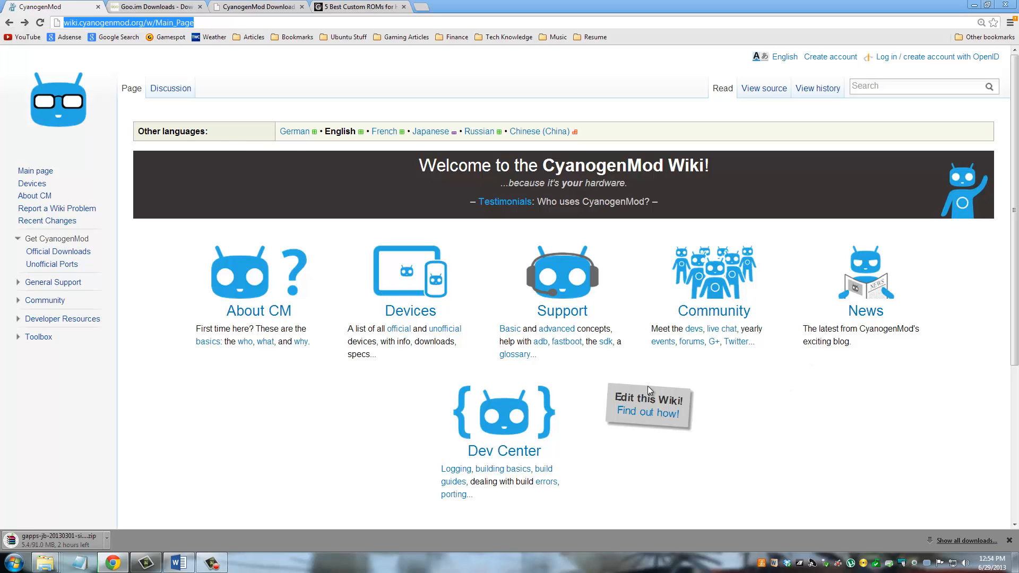
{"action": "left_click", "coordinate": [410, 311]}
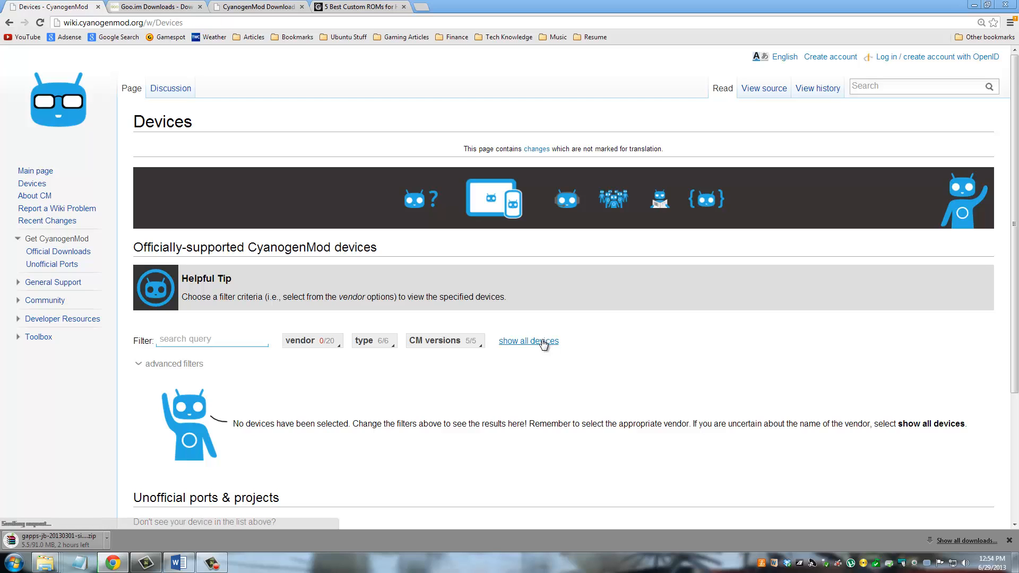
Show all devices, search for 'htc one', and open the HTC One (AT&T) page
{"action": "left_click", "coordinate": [529, 342]}
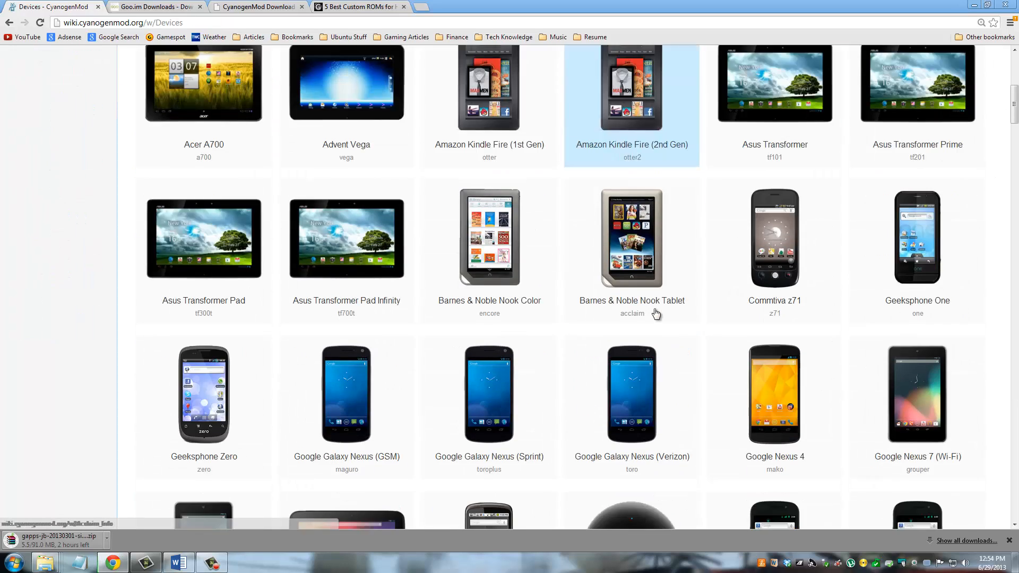
{"action": "scroll", "scroll_direction": "down", "scroll_amount": 3}
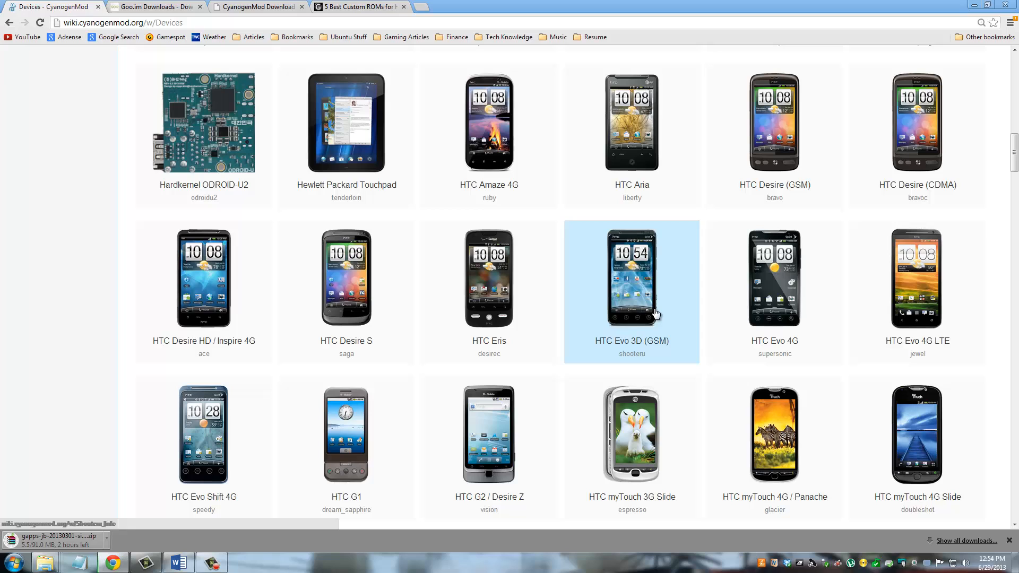
{"action": "type", "text": "htc one"}
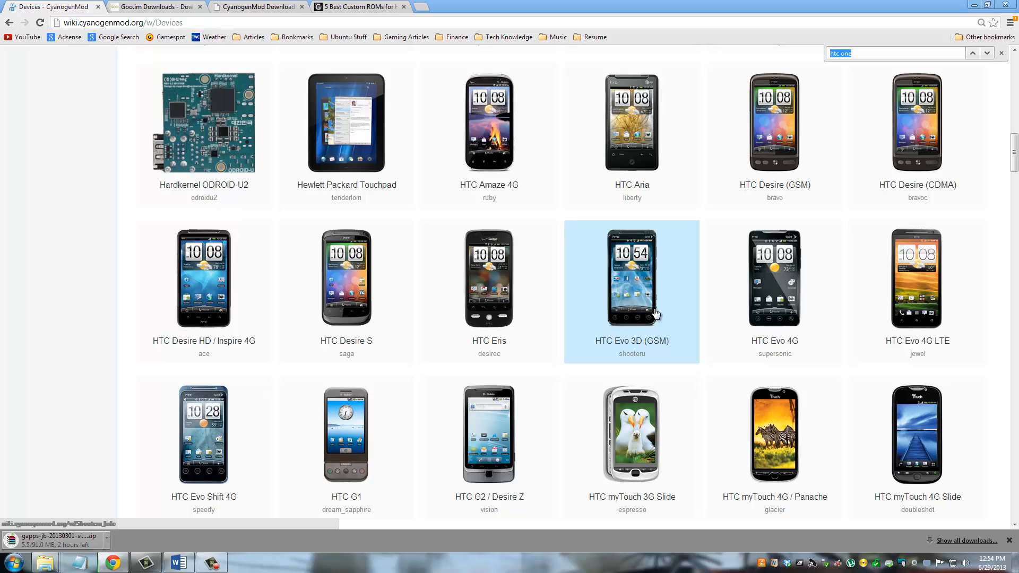
{"action": "mouse_move", "coordinate": [655, 315]}
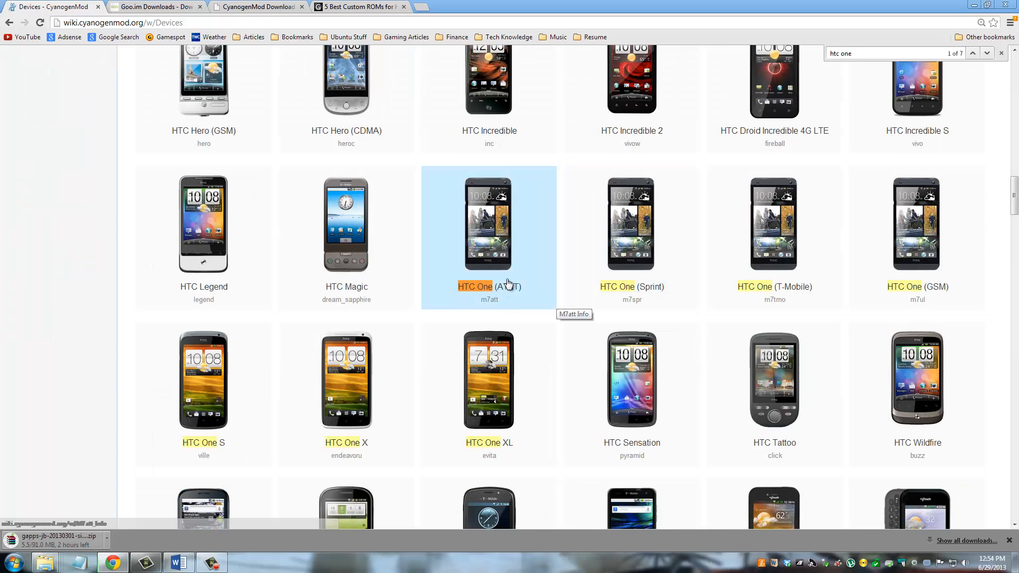
{"action": "mouse_move", "coordinate": [509, 298]}
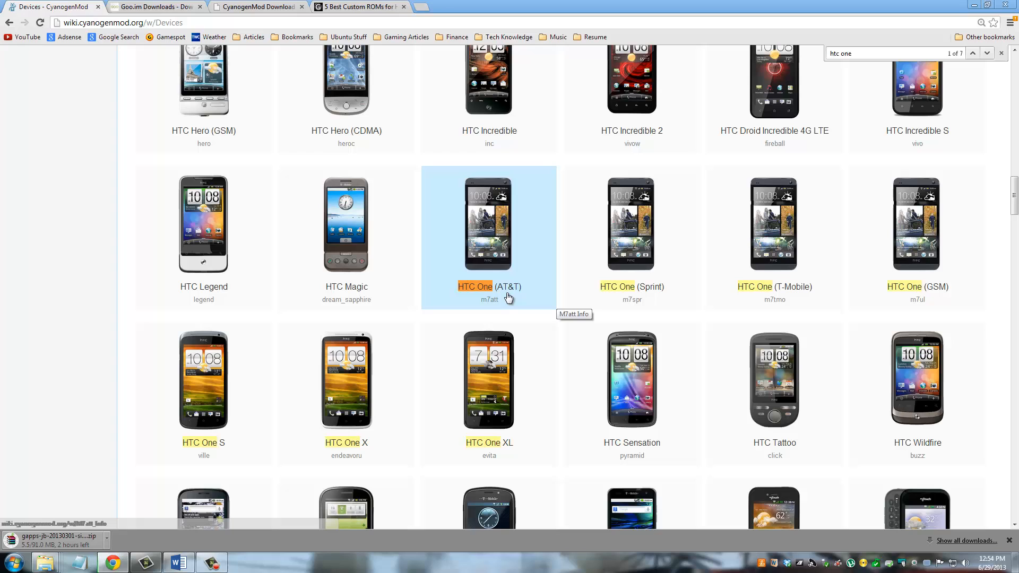
{"action": "left_click", "coordinate": [475, 287]}
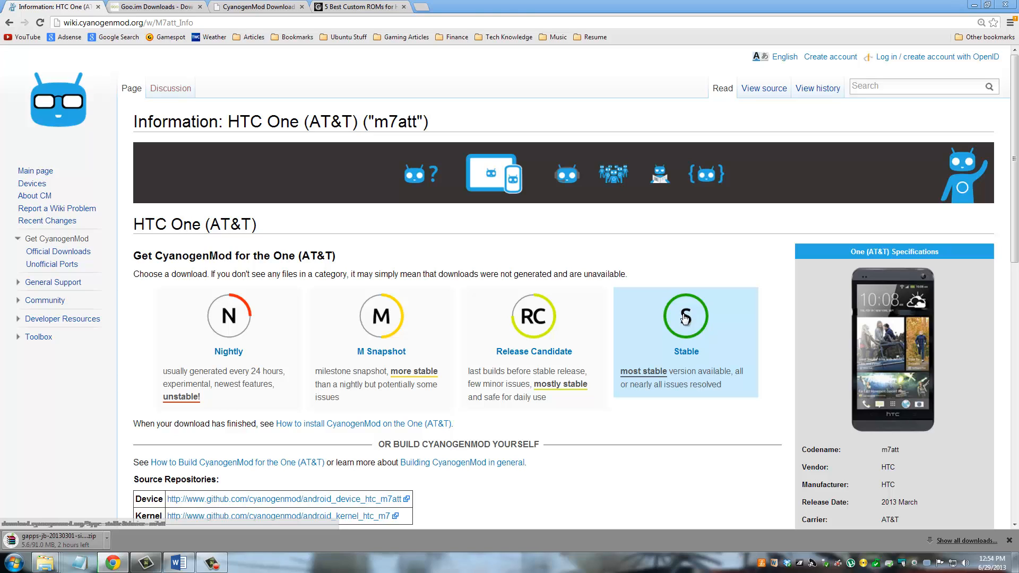
Open the HTC One (AT&T) Nightly downloads, topped by cm-10.1-20130629-NIGHTLY-m7att.zip
{"action": "left_click", "coordinate": [686, 316]}
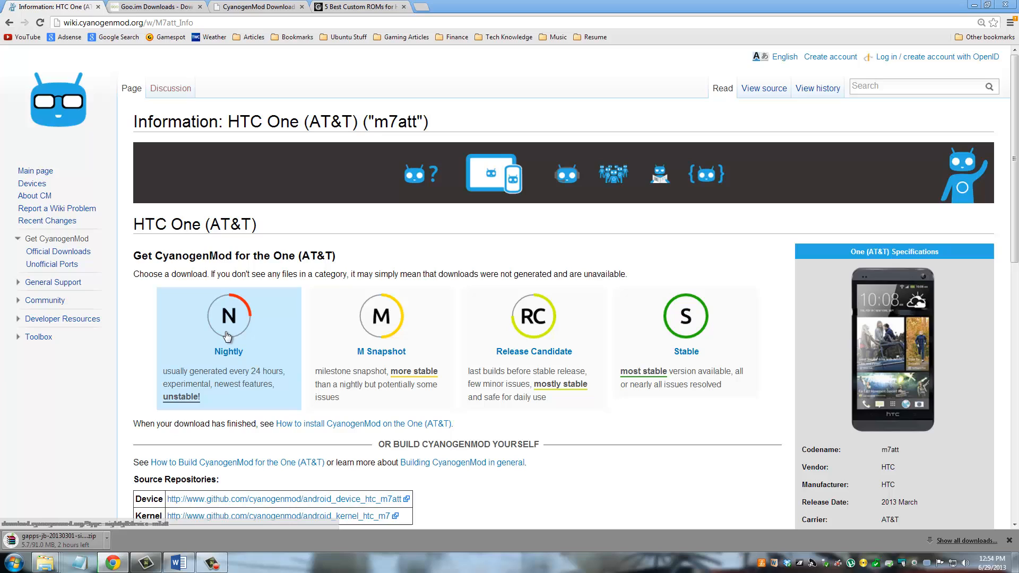
{"action": "left_click", "coordinate": [228, 316]}
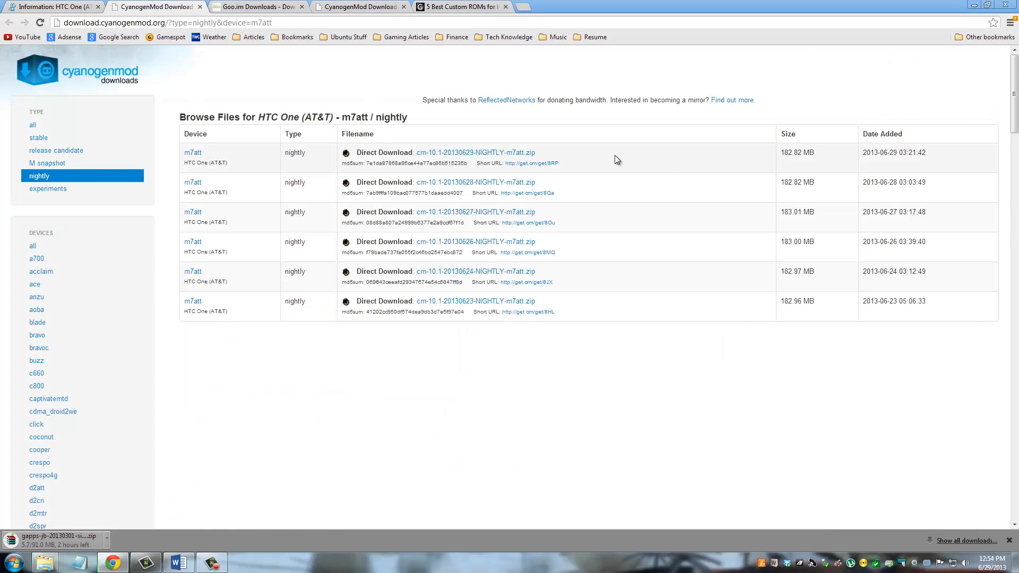
Highlight the newest nightly's 2013-06-29 date, then return to the goo.im gapps tab
{"action": "double_click", "coordinate": [897, 153]}
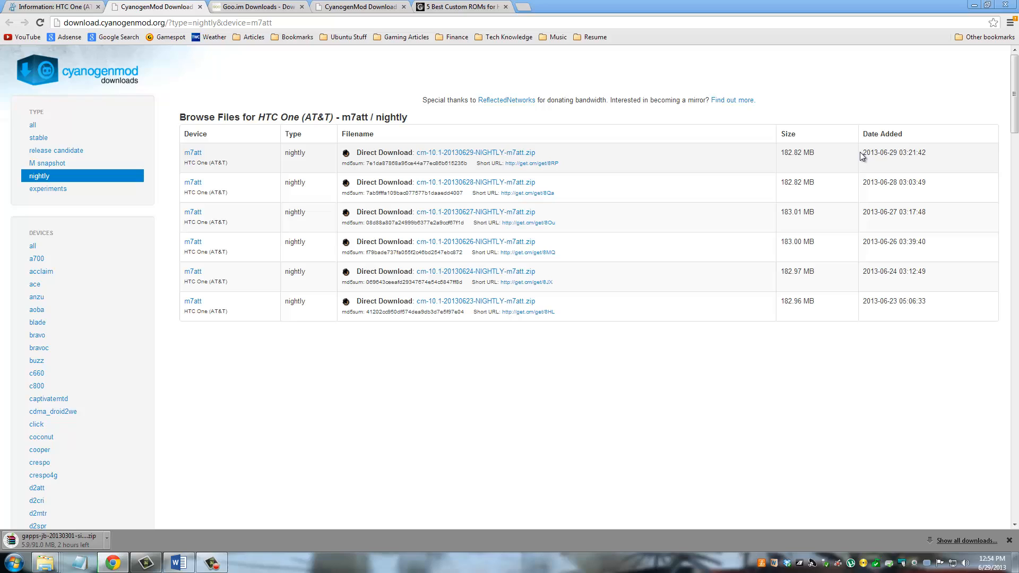
{"action": "double_click", "coordinate": [911, 153]}
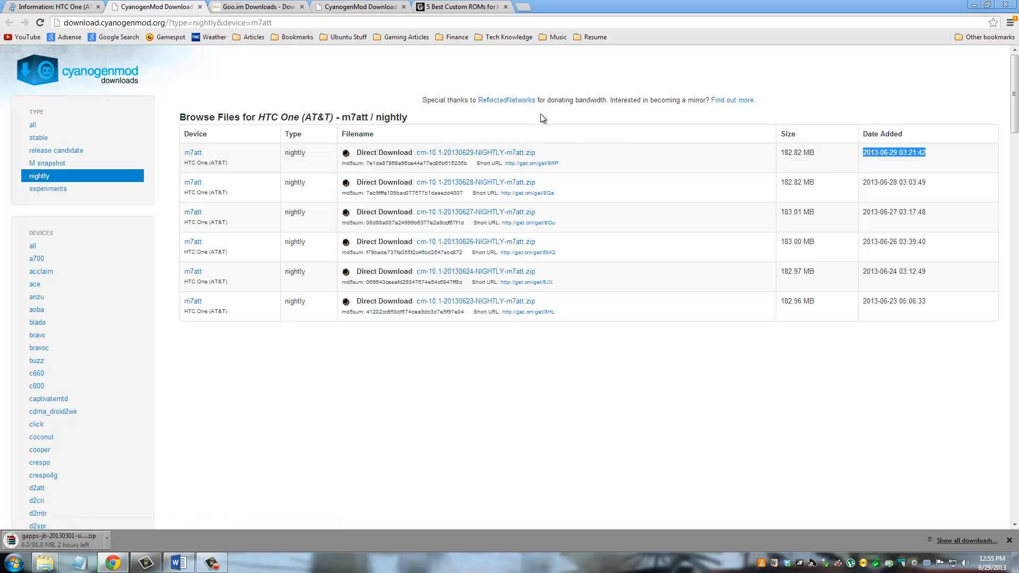
{"action": "mouse_move", "coordinate": [323, 89]}
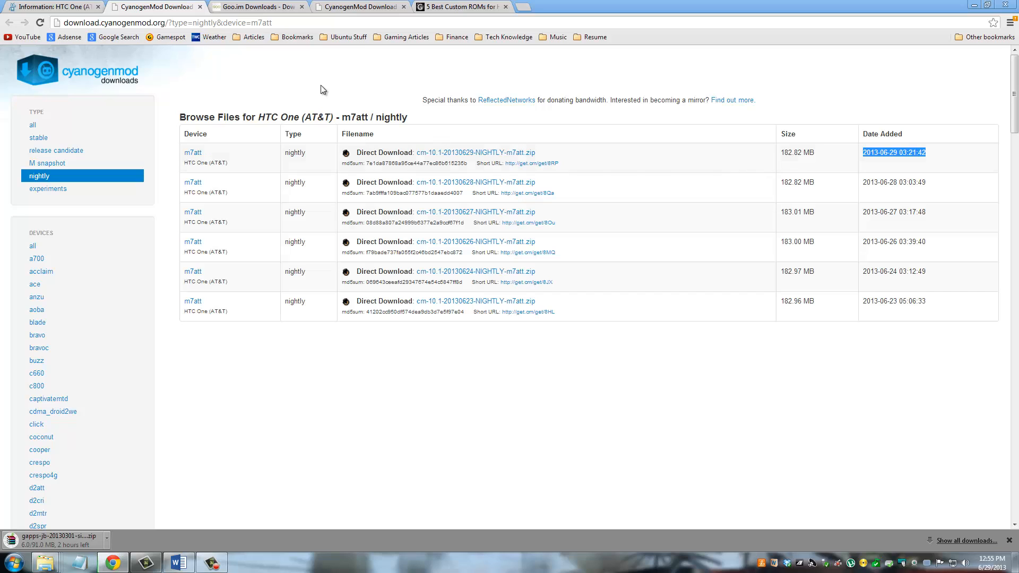
{"action": "left_click", "coordinate": [258, 7]}
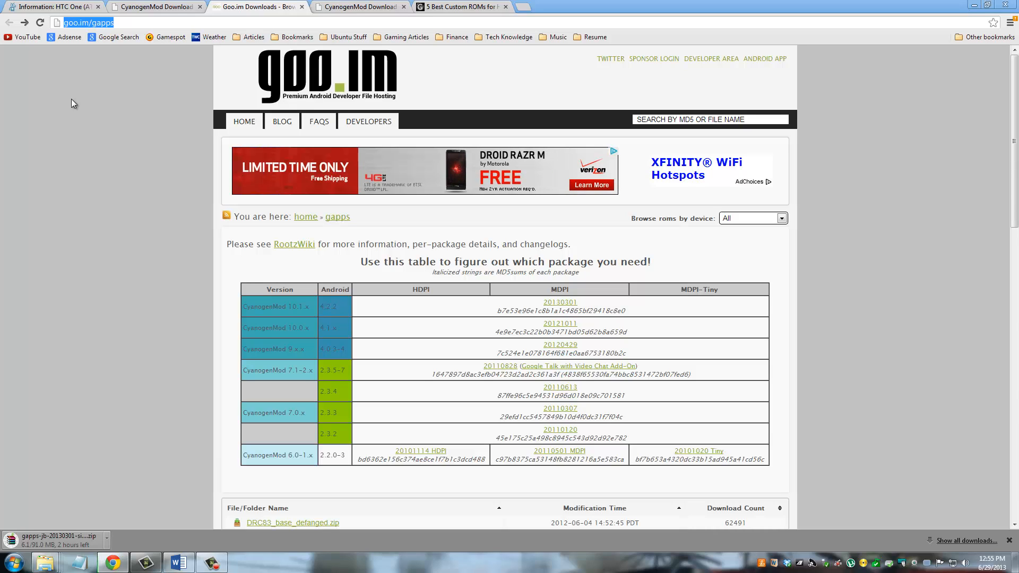
{"action": "mouse_move", "coordinate": [636, 316]}
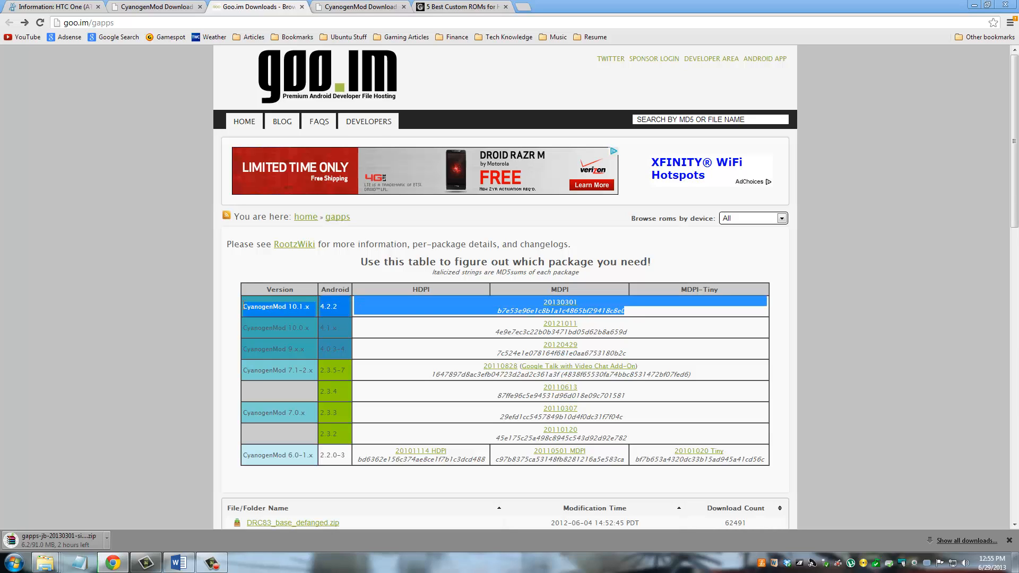
{"action": "mouse_move", "coordinate": [147, 300]}
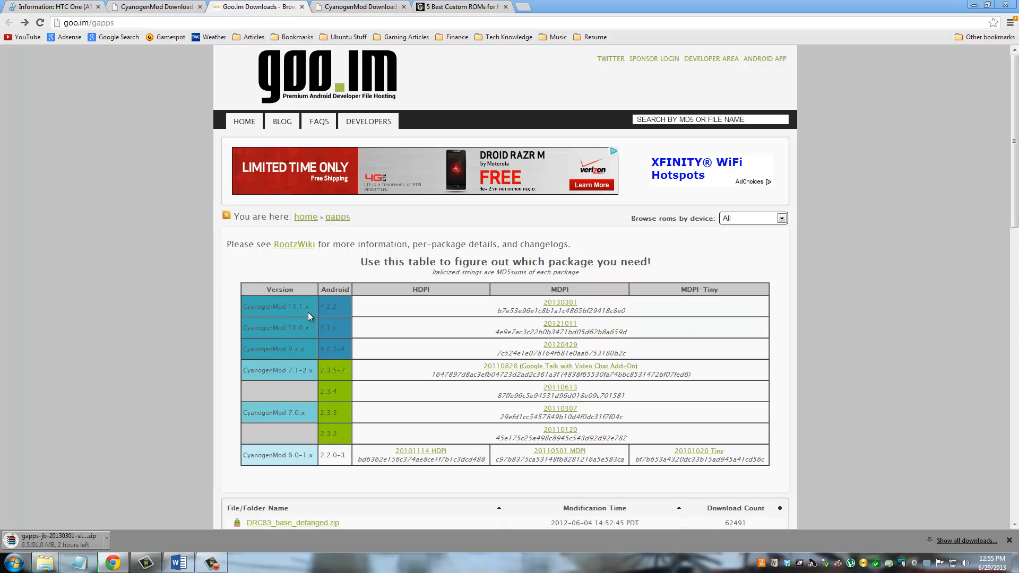
{"action": "double_click", "coordinate": [287, 306]}
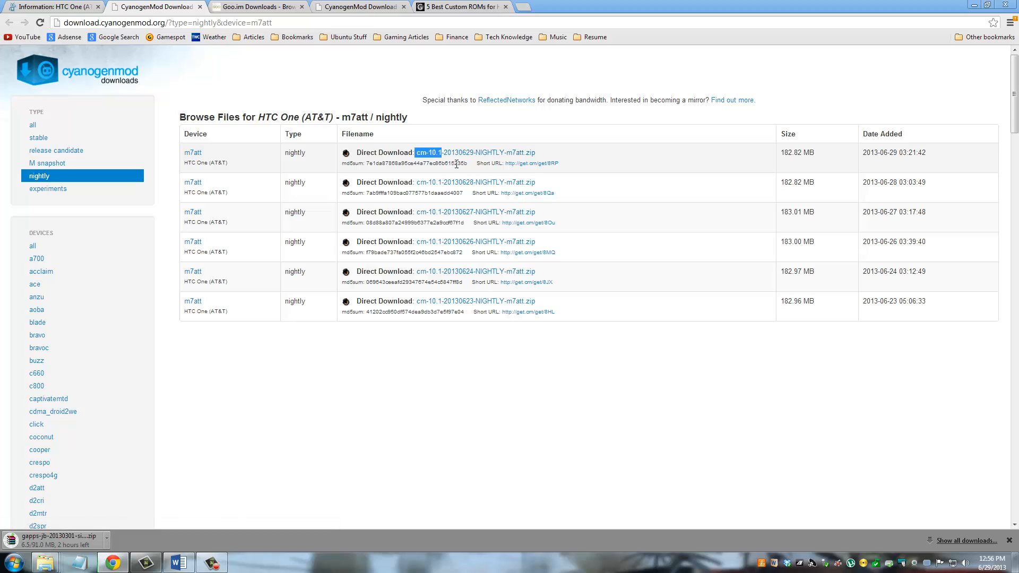
{"action": "left_click", "coordinate": [257, 7]}
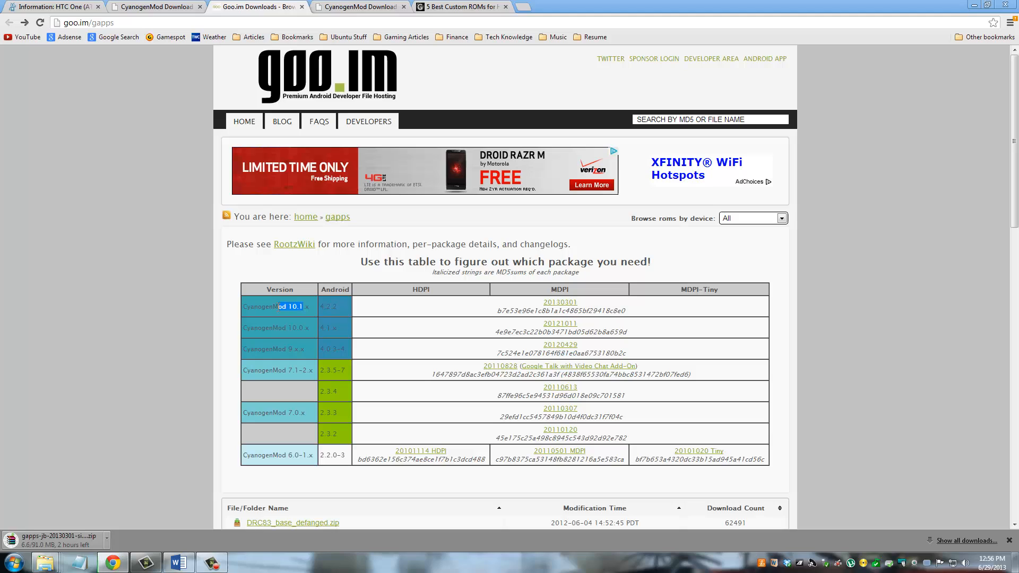
{"action": "double_click", "coordinate": [272, 307]}
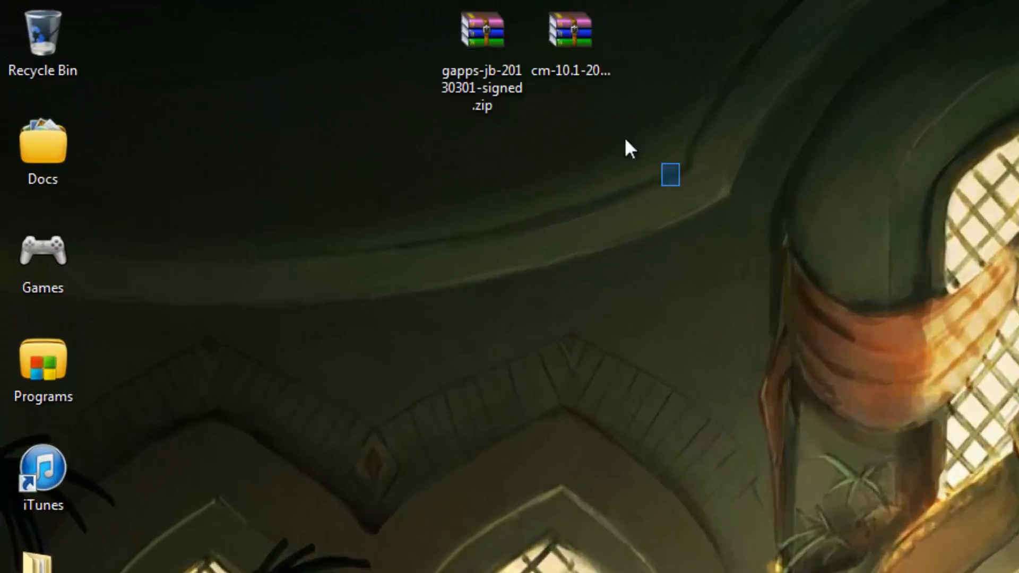
Select the gapps and CyanogenMod nightly zips on the desktop and open the Start menu
{"action": "left_click_drag", "start_coordinate": [670, 176], "coordinate": [468, 23]}
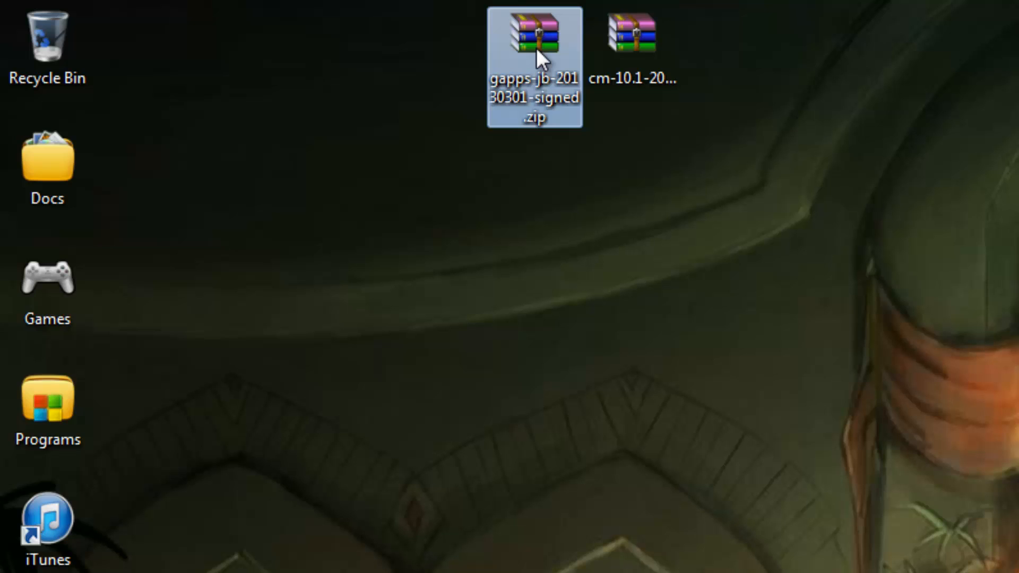
{"action": "left_click", "coordinate": [628, 40]}
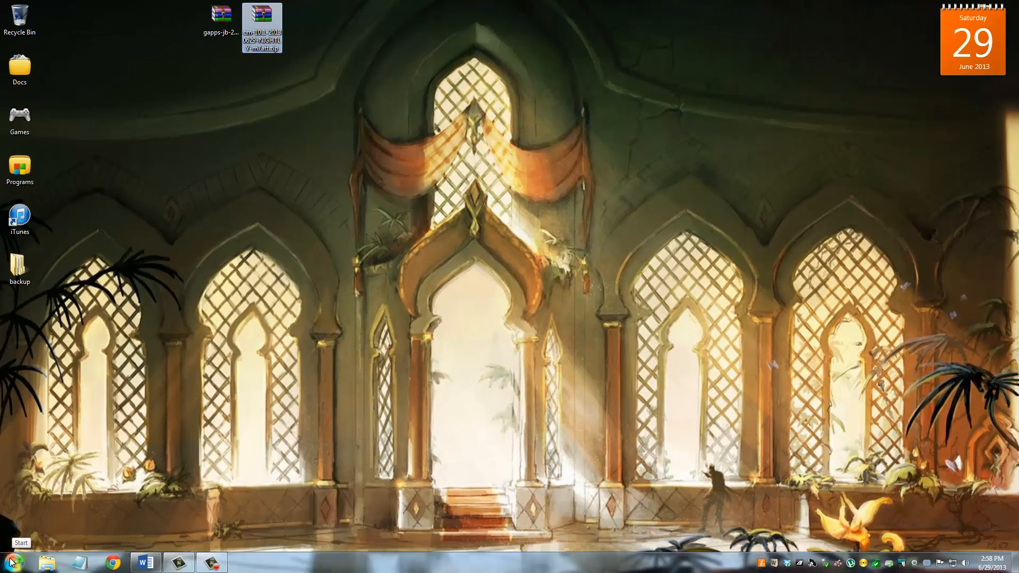
{"action": "left_click", "coordinate": [19, 555]}
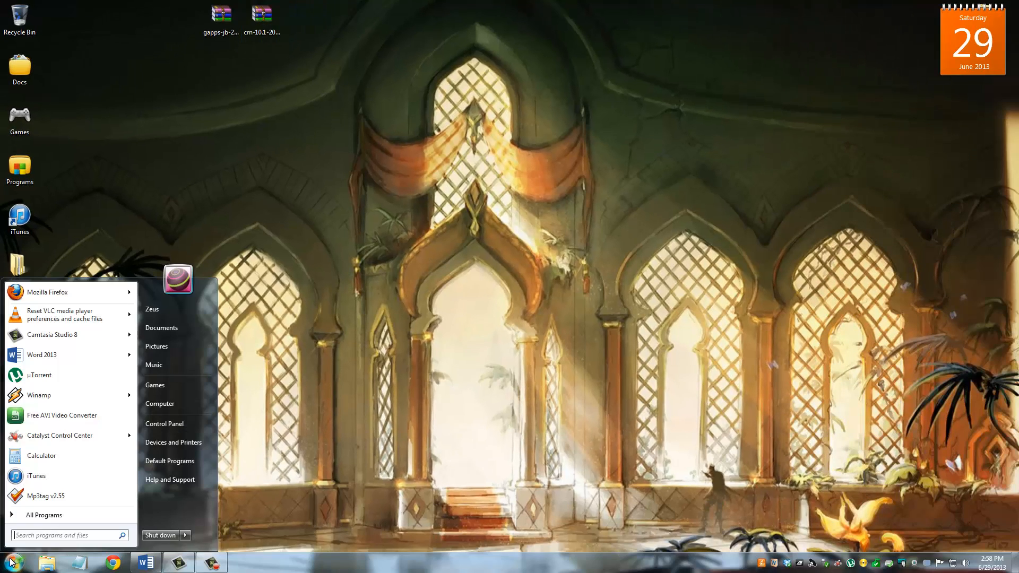
Drag both zips into the HTC One Internal storage root, then close the window
{"action": "left_click", "coordinate": [160, 403]}
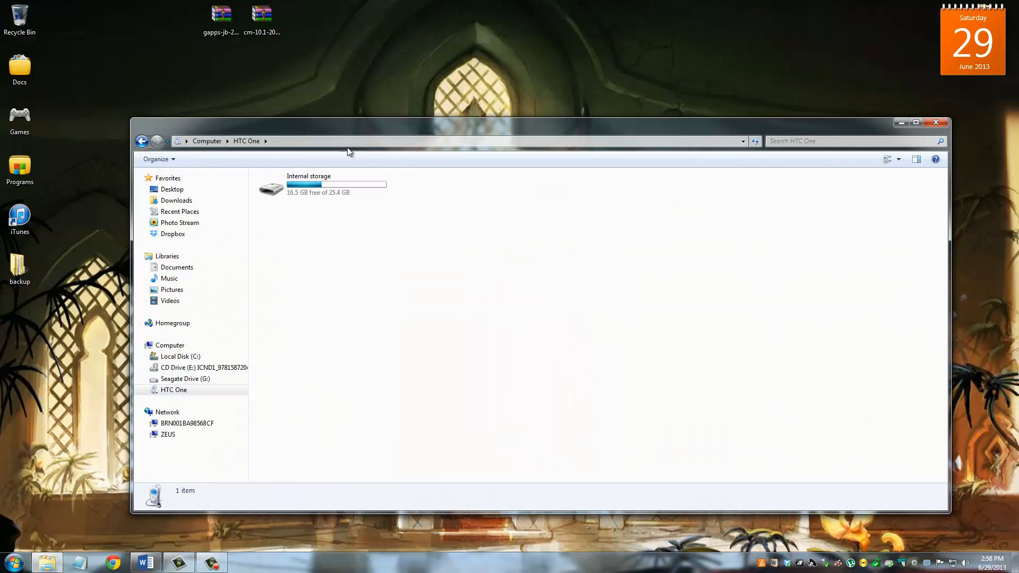
{"action": "double_click", "coordinate": [308, 188]}
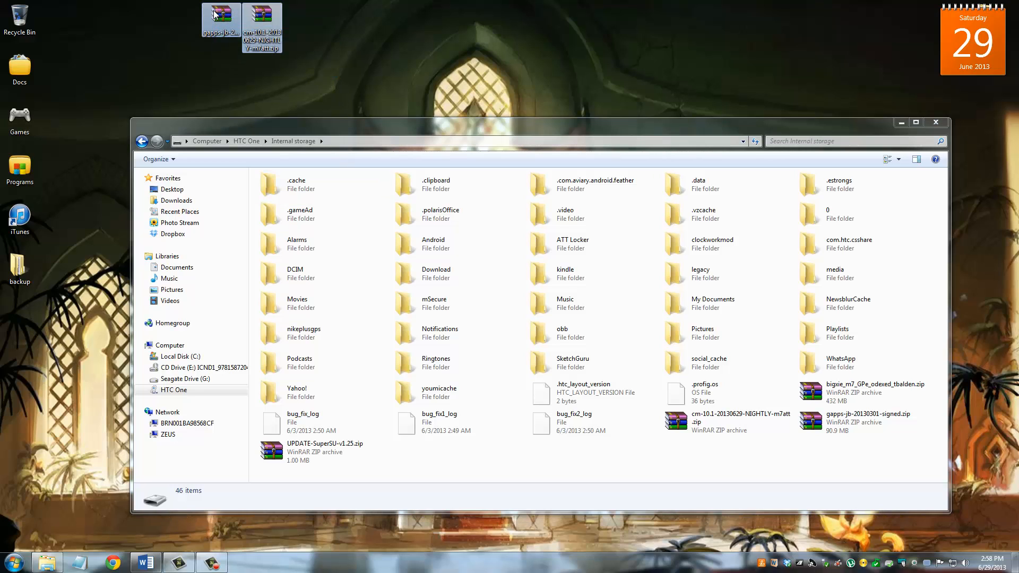
{"action": "left_click_drag", "start_coordinate": [241, 20], "coordinate": [468, 458]}
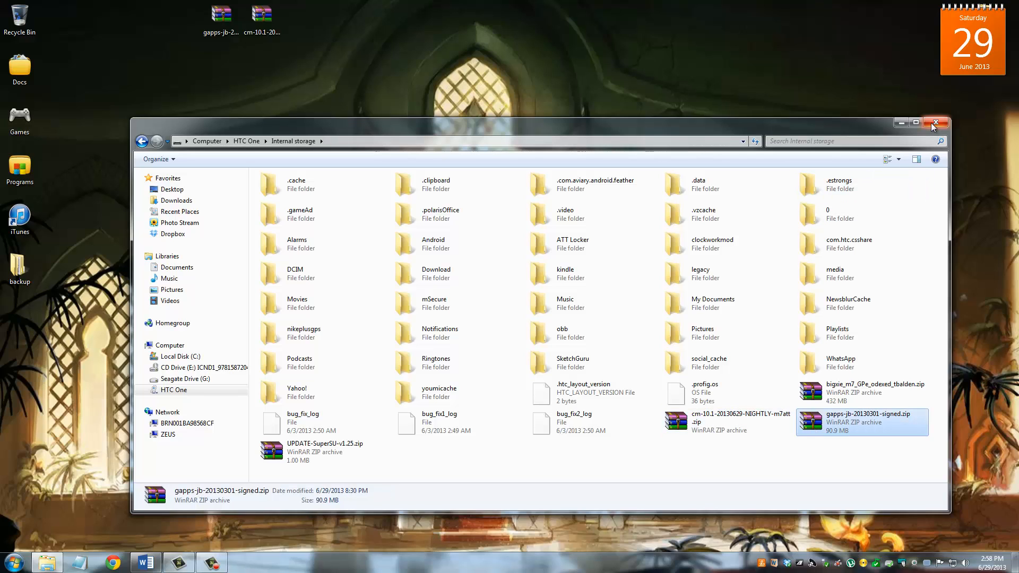
{"action": "mouse_move", "coordinate": [936, 125]}
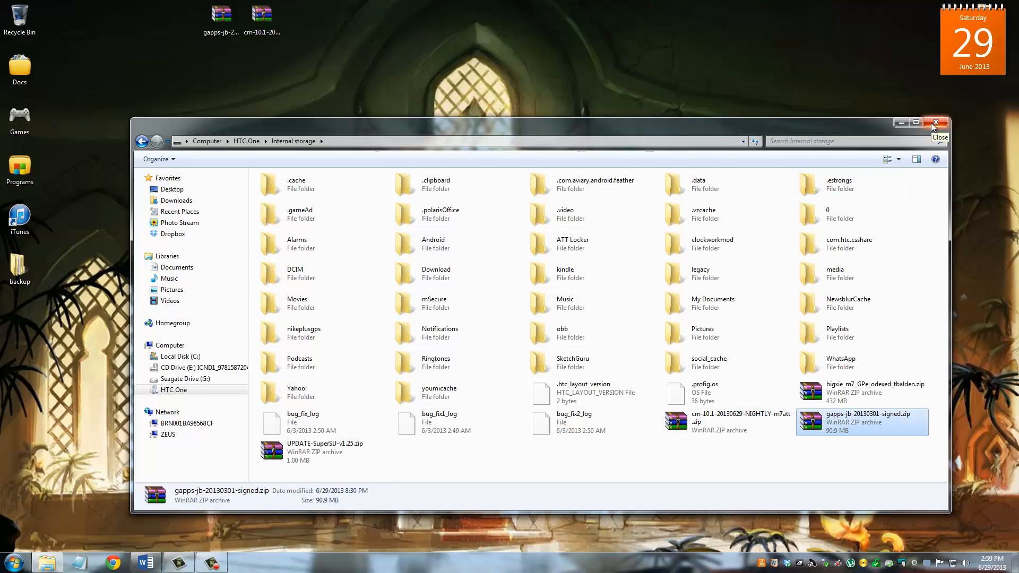
{"action": "left_click", "coordinate": [935, 122]}
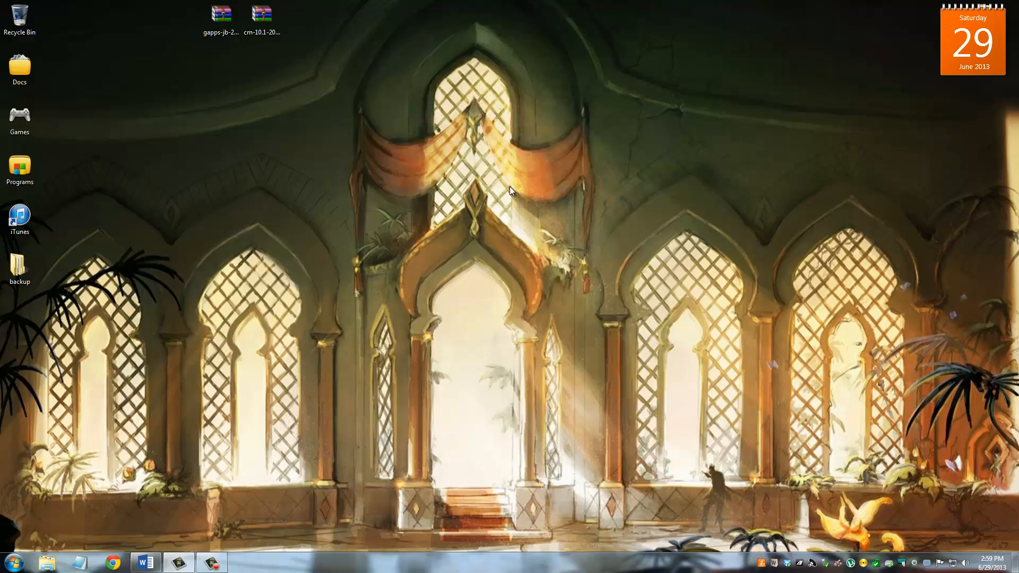